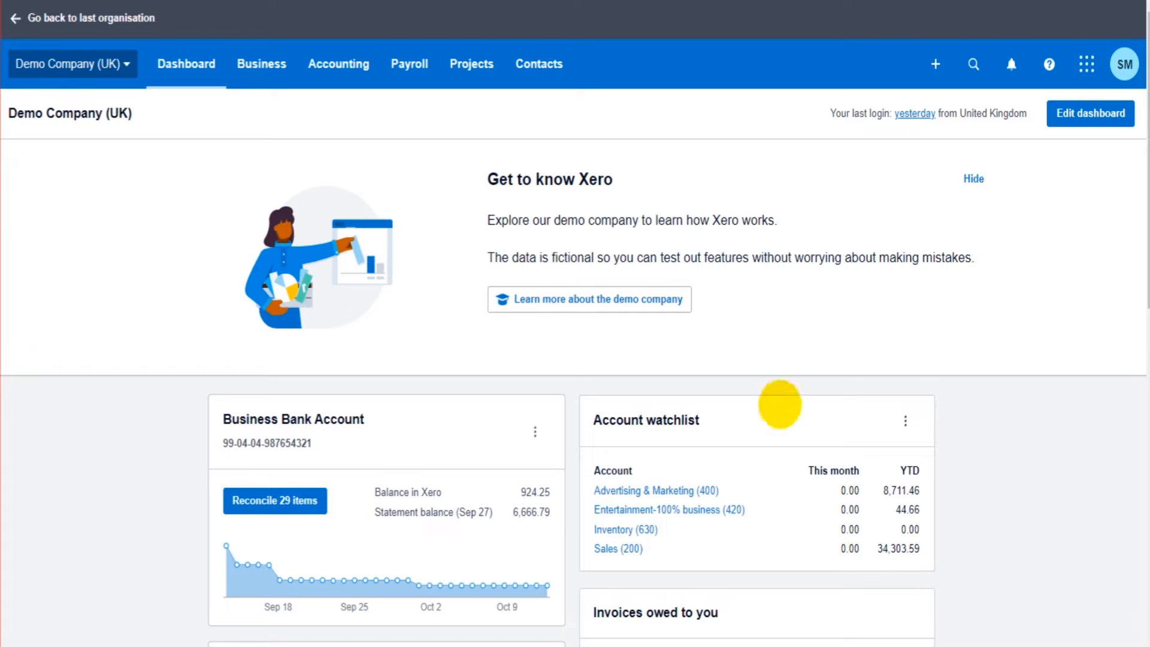
{"action": "mouse_move", "coordinate": [605, 490]}
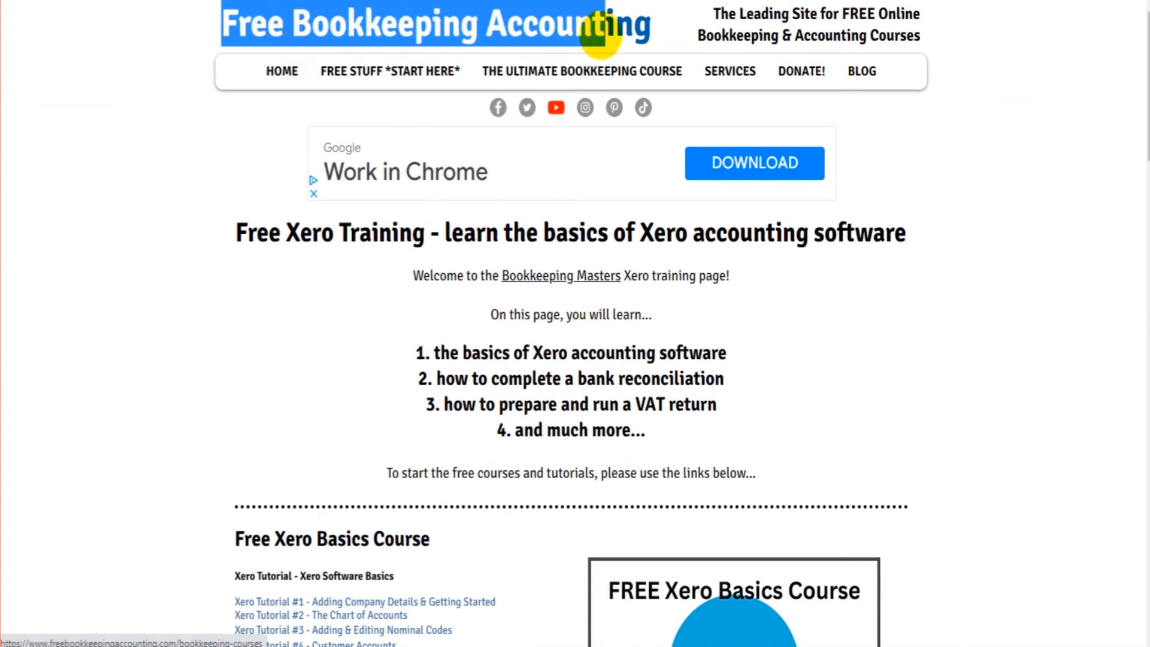
Browse the Free Bookkeeping Accounting site's free course catalogue and Xero tutorial list
{"action": "left_click", "coordinate": [390, 71]}
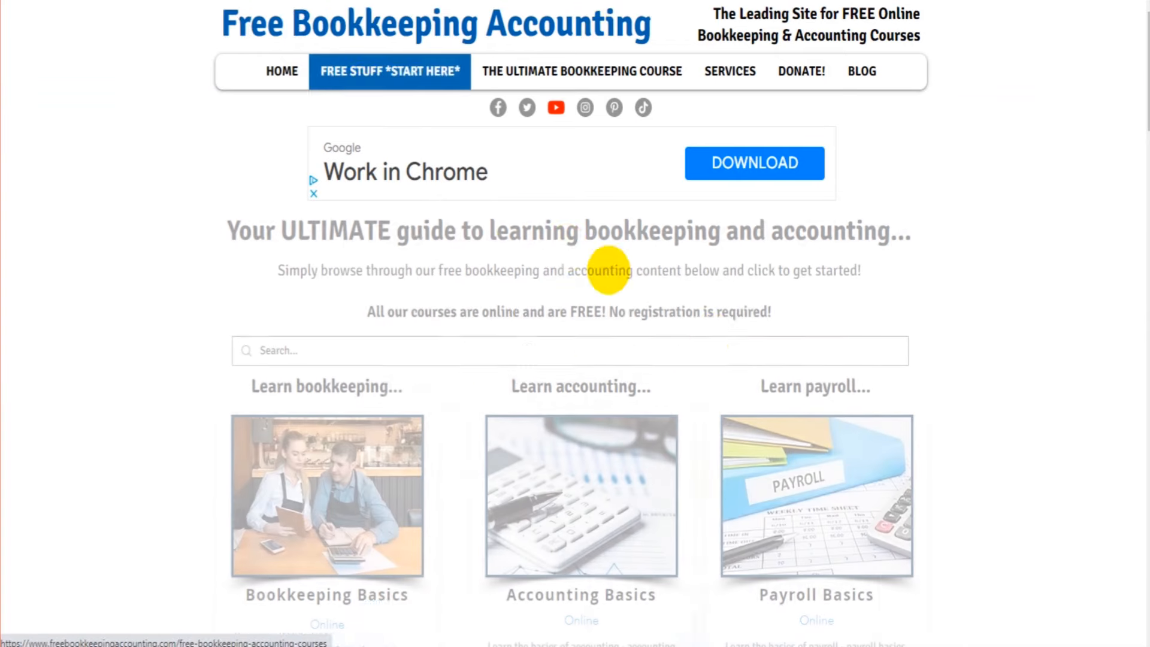
{"action": "scroll", "scroll_direction": "down", "scroll_amount": 3}
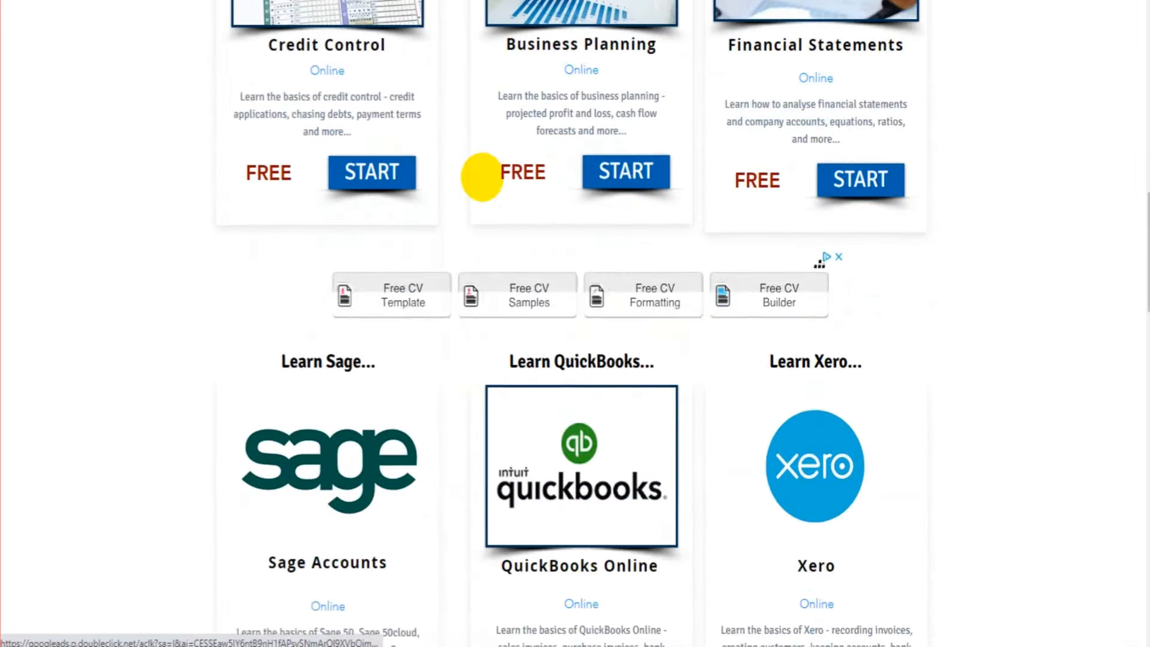
{"action": "scroll", "scroll_direction": "down", "scroll_amount": 3}
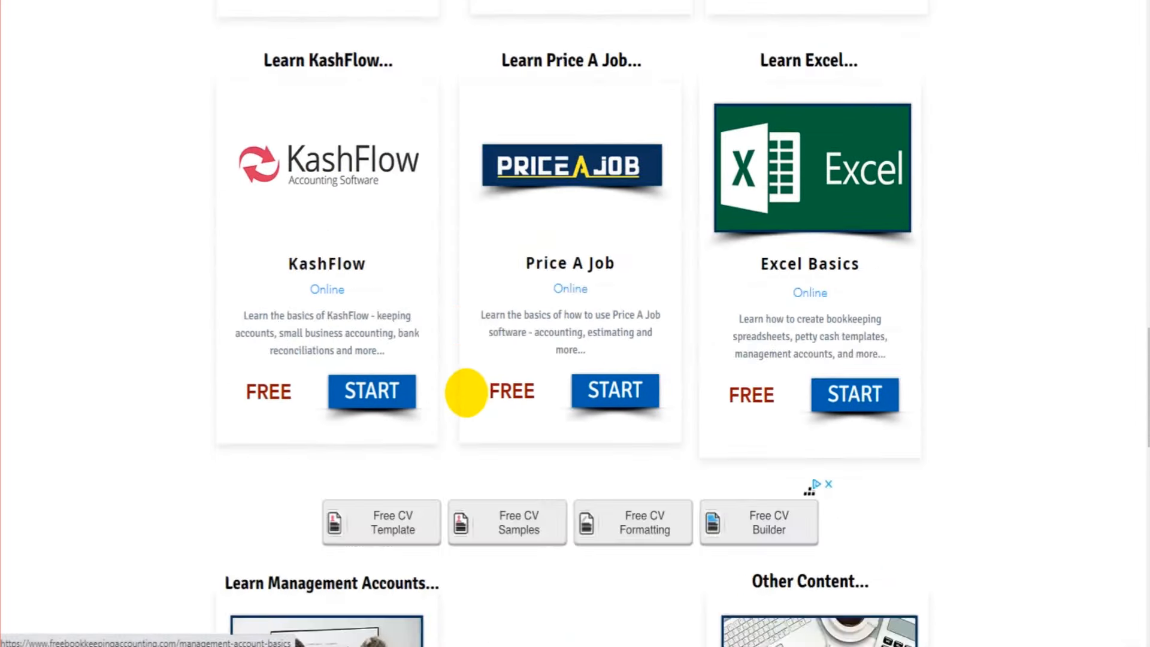
{"action": "scroll", "scroll_direction": "down", "scroll_amount": 3}
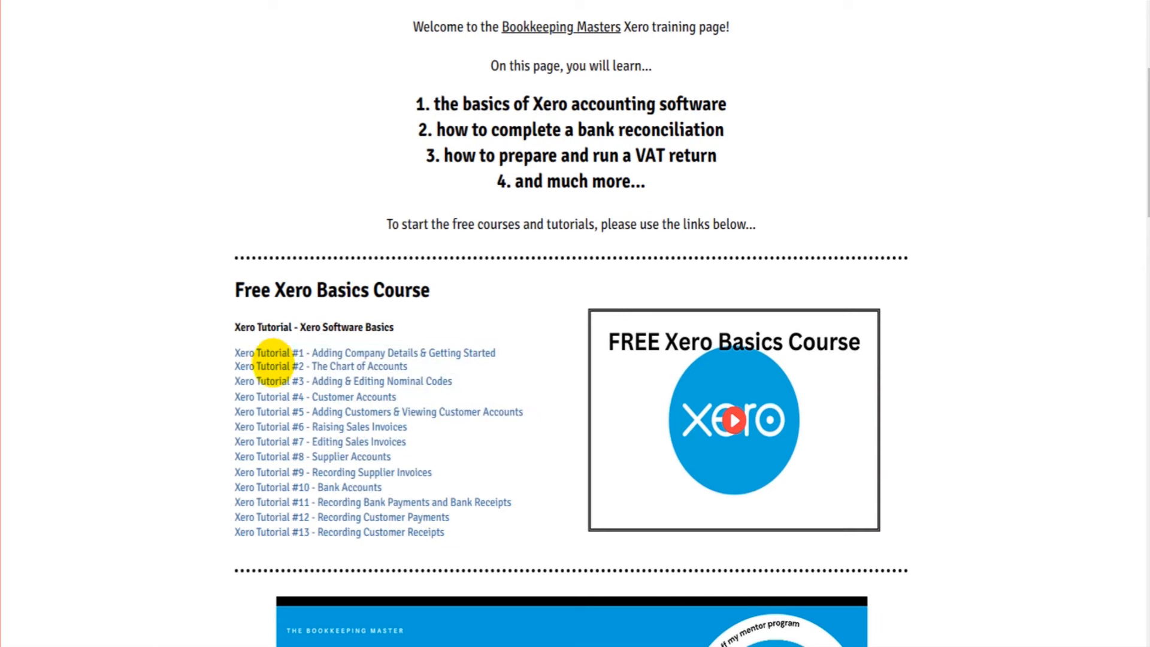
{"action": "scroll", "scroll_direction": "down", "scroll_amount": 3}
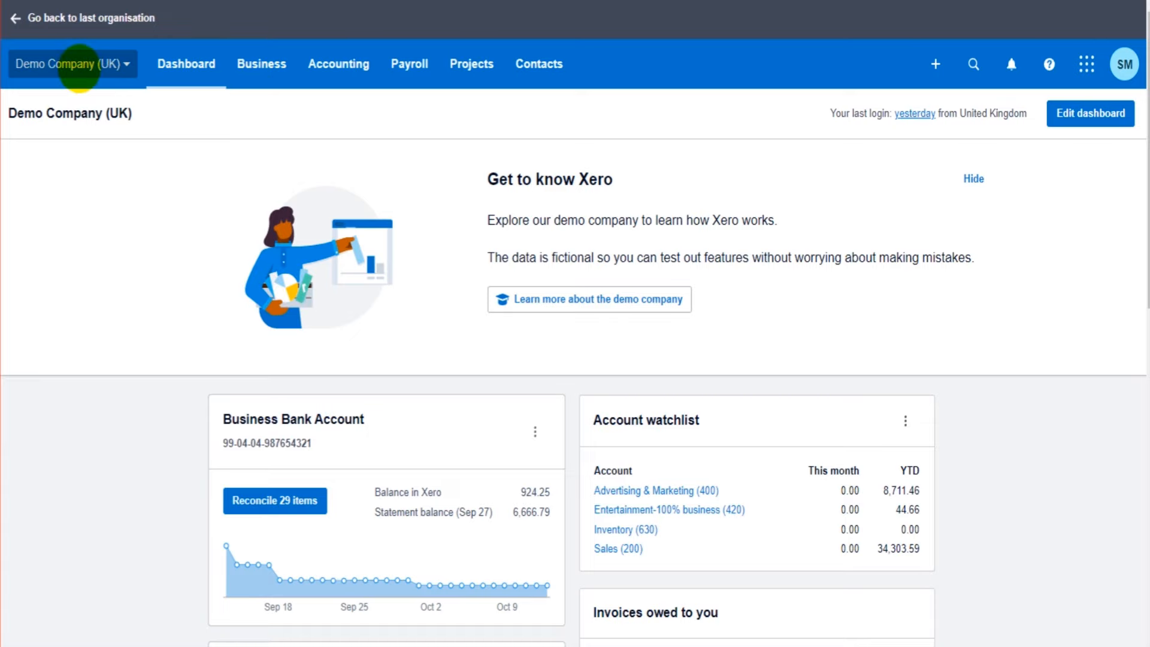
Choose Settings from the Demo Company (UK) organisation menu
{"action": "left_click", "coordinate": [74, 63]}
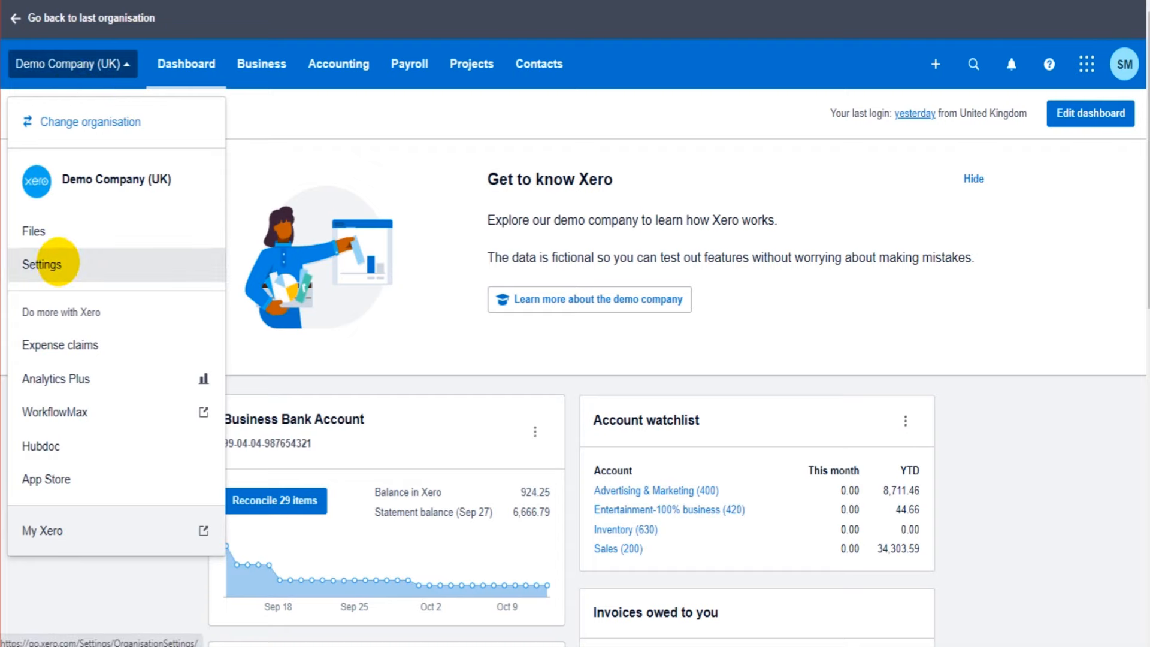
{"action": "left_click", "coordinate": [58, 263]}
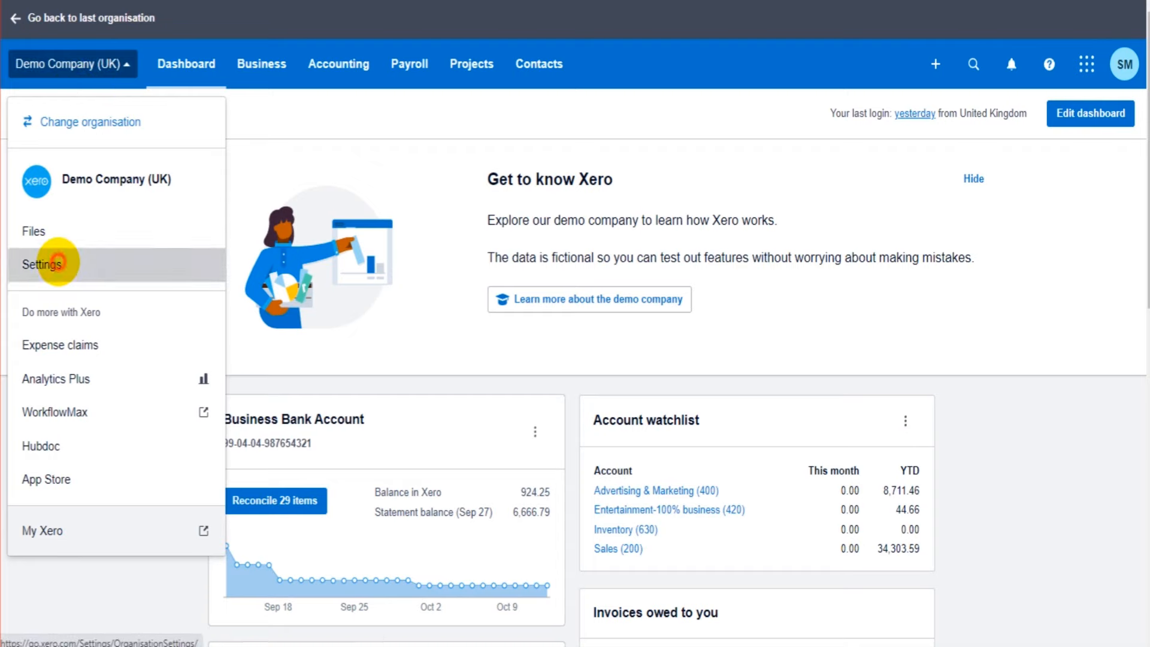
{"action": "left_click", "coordinate": [40, 263]}
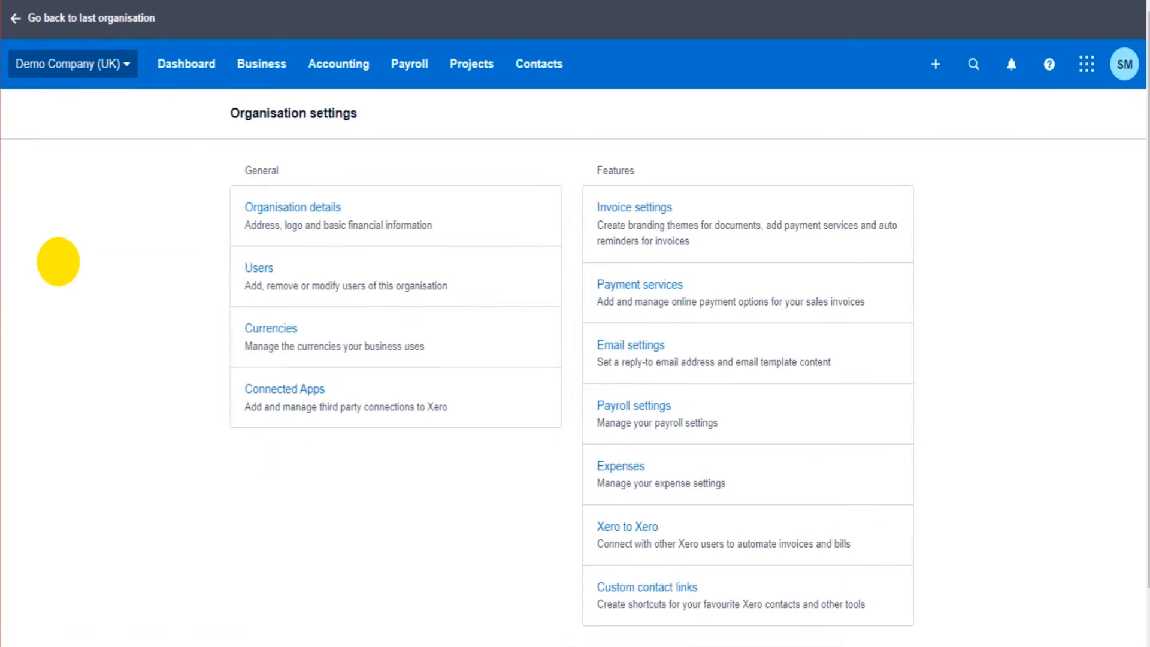
{"action": "mouse_move", "coordinate": [193, 512]}
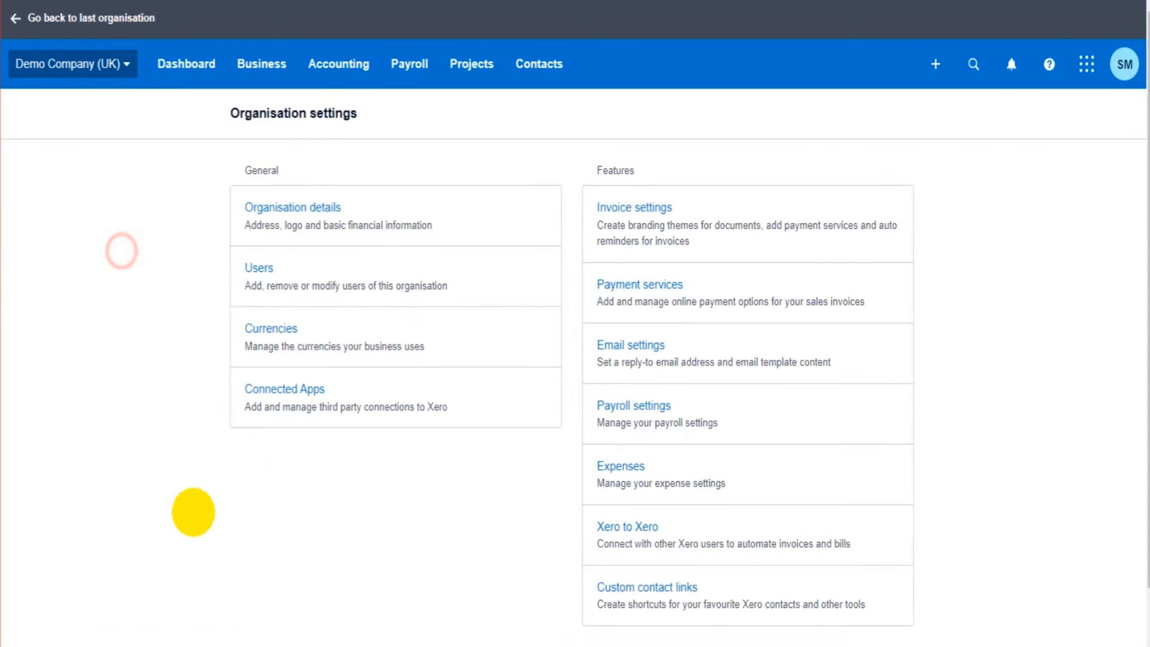
{"action": "double_click", "coordinate": [261, 170]}
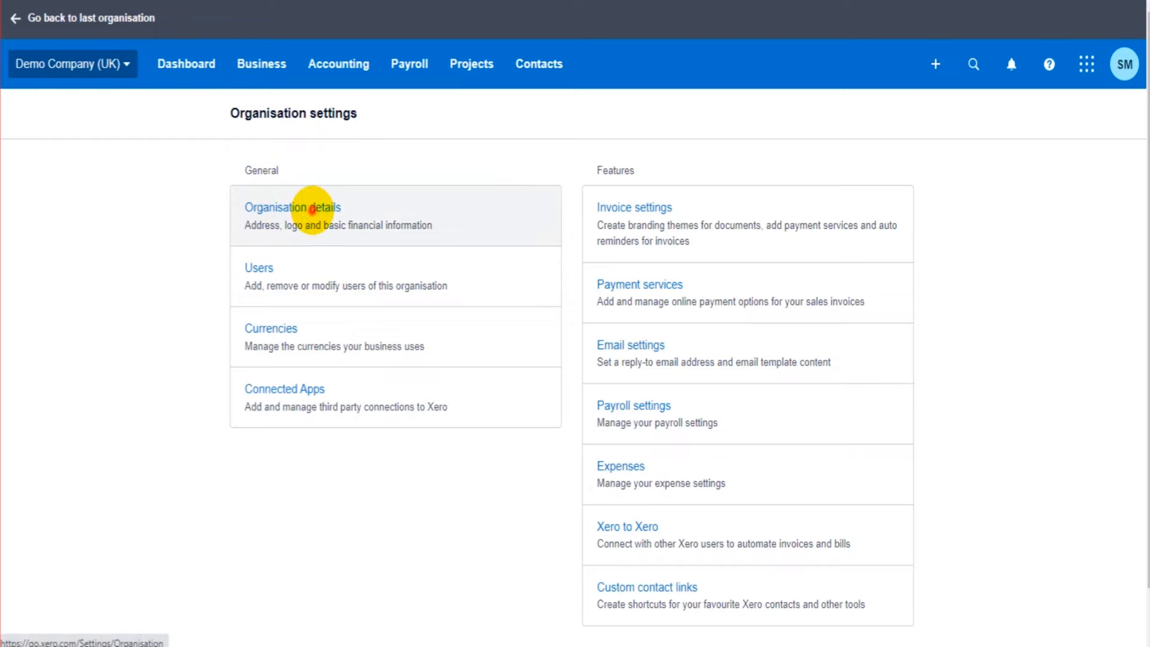
Open Organisation details and review its basic information and contact details
{"action": "left_click", "coordinate": [292, 207]}
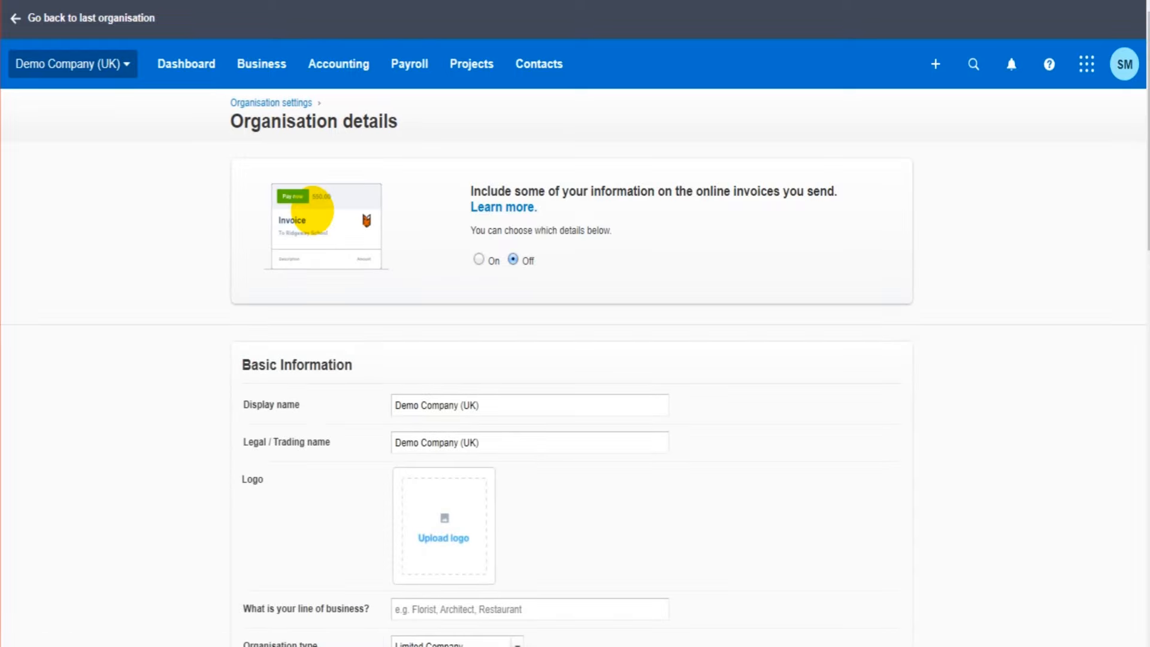
{"action": "scroll", "scroll_direction": "down", "scroll_amount": 3}
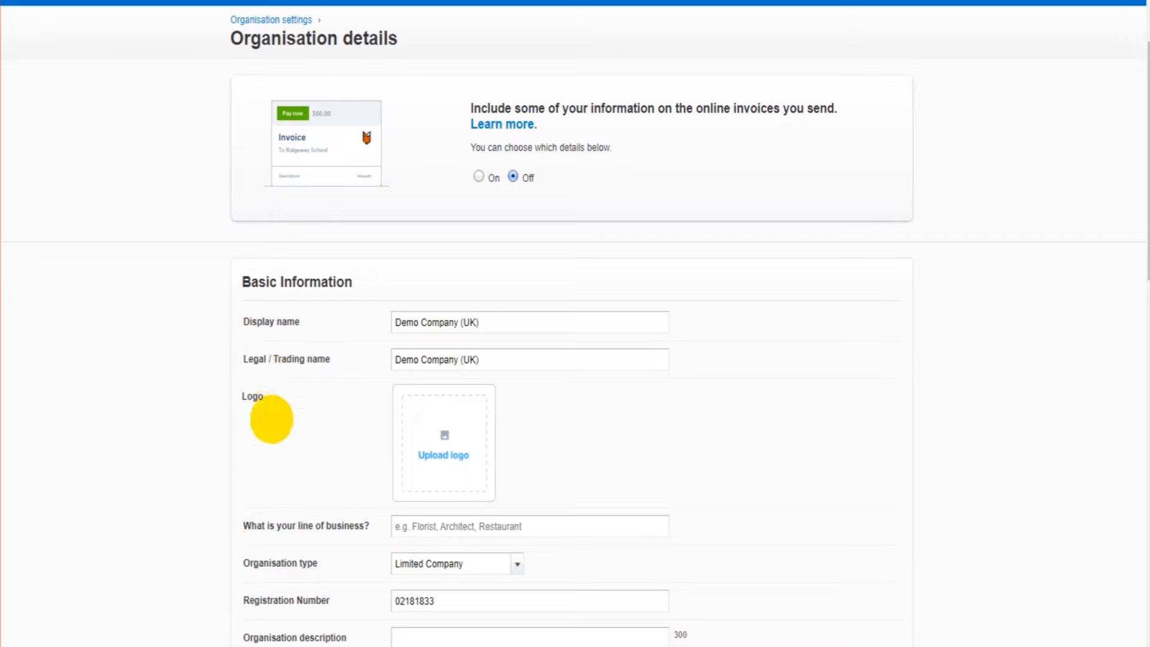
{"action": "scroll", "scroll_direction": "down", "scroll_amount": 3}
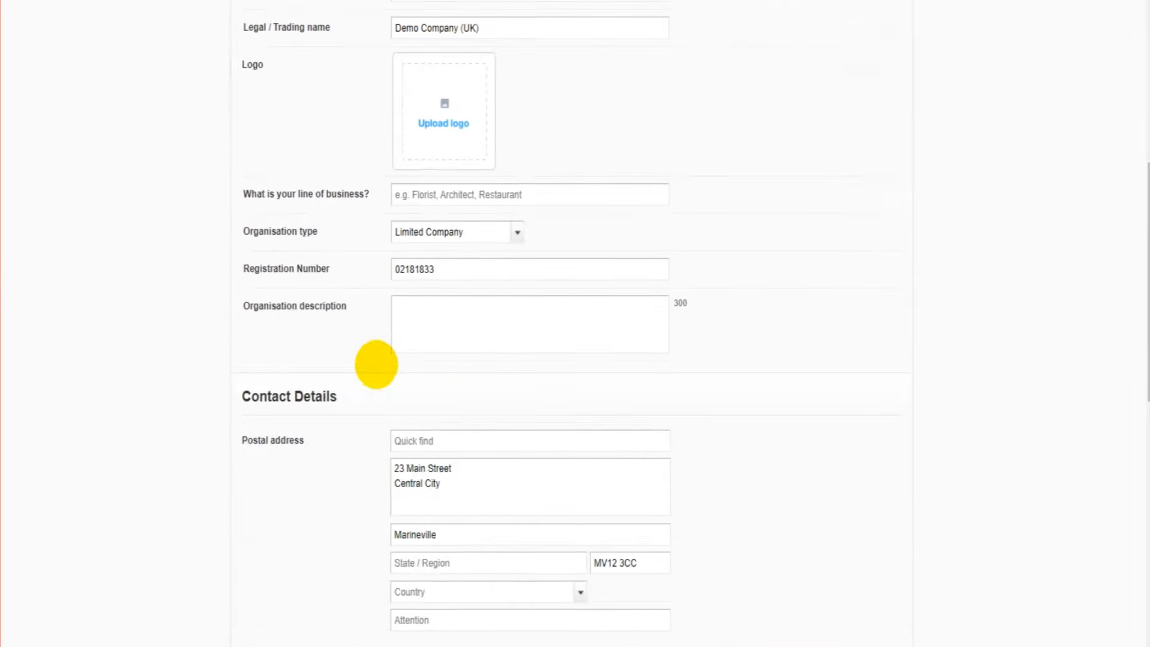
{"action": "scroll", "scroll_direction": "down", "scroll_amount": 3}
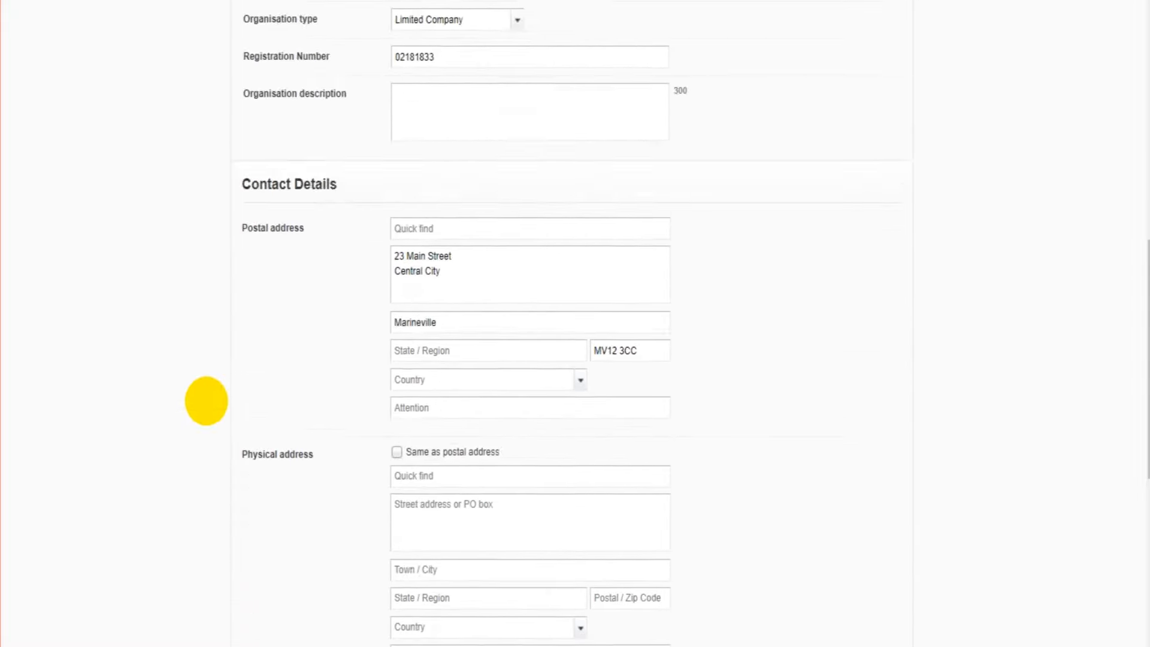
{"action": "scroll", "scroll_direction": "up", "scroll_amount": 3}
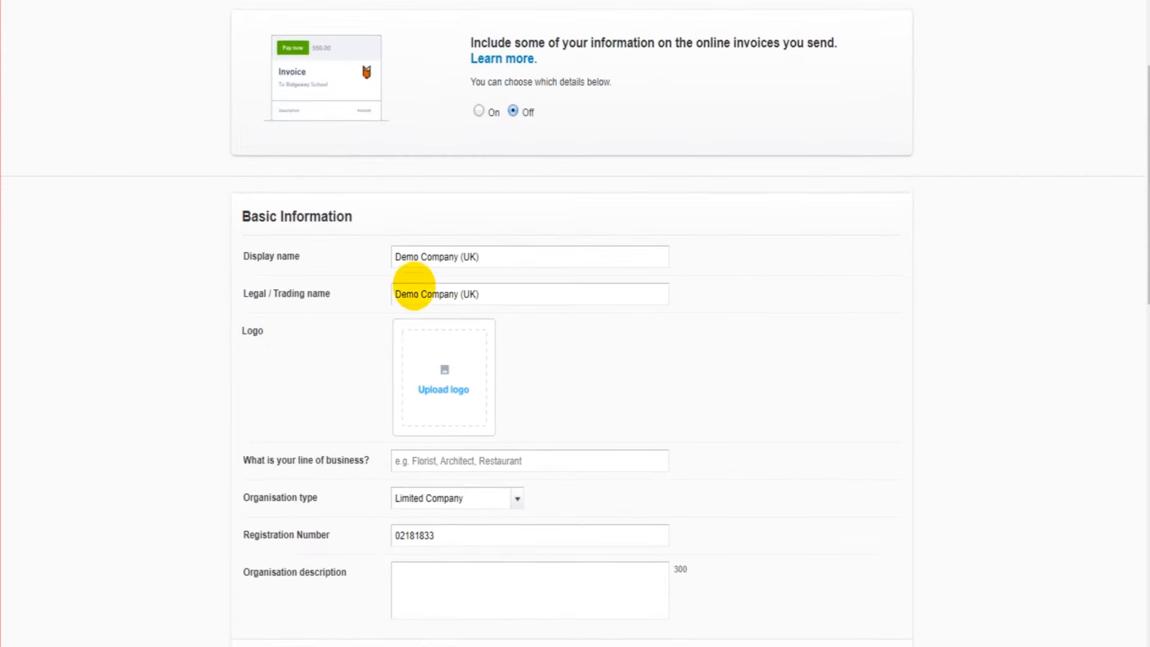
Set both Display name and Legal / Trading name to 'The Bookkeeping Master Ltd'
{"action": "double_click", "coordinate": [461, 256]}
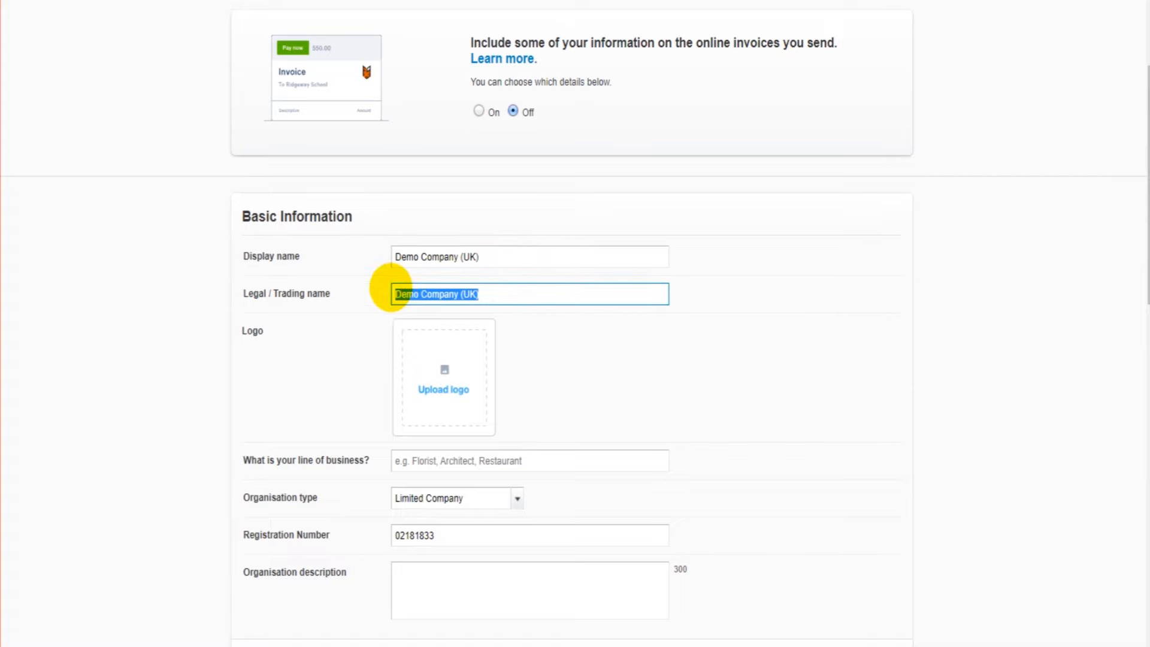
{"action": "mouse_move", "coordinate": [497, 265]}
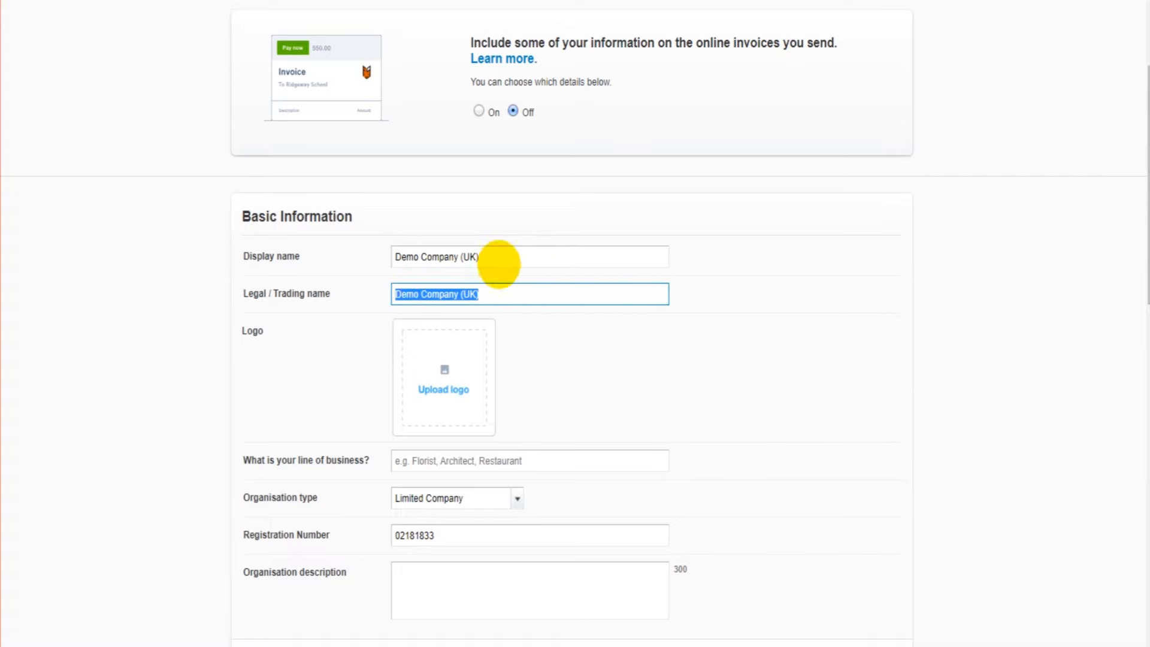
{"action": "left_click", "coordinate": [529, 256]}
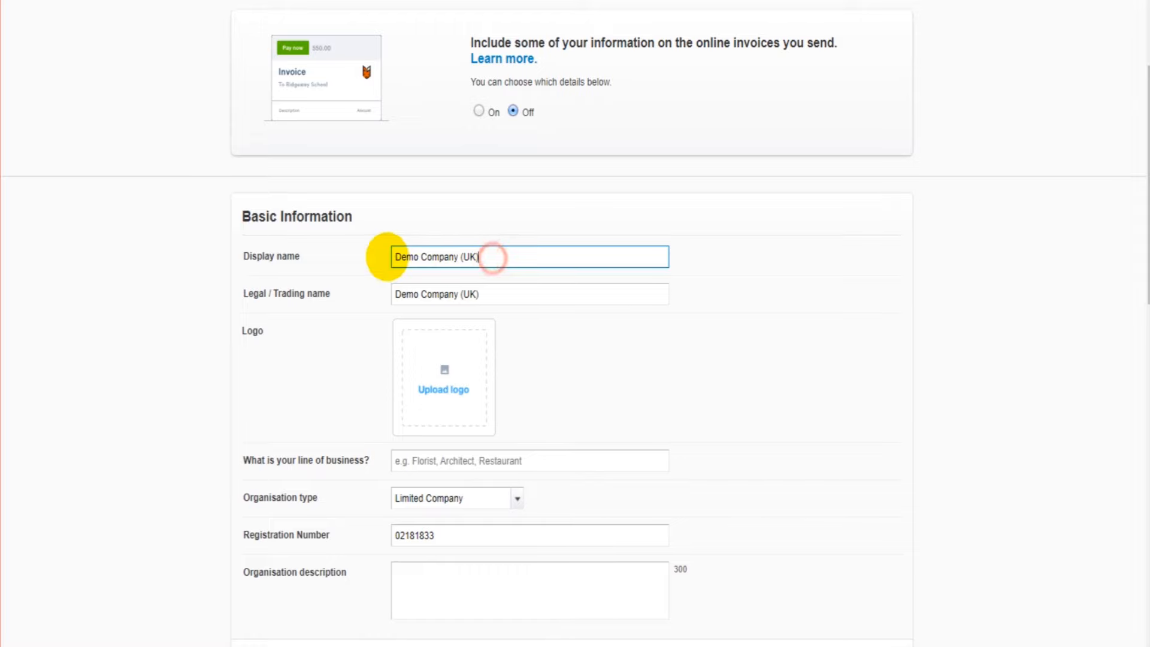
{"action": "type", "text": "The B"}
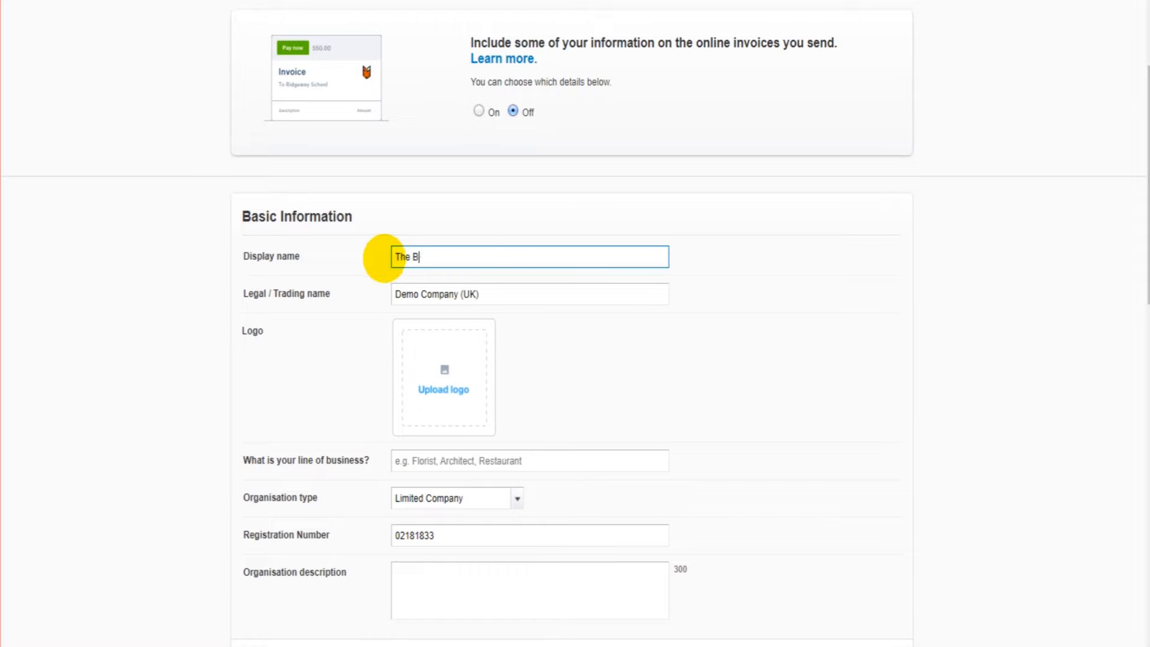
{"action": "type", "text": "ookkeeping"}
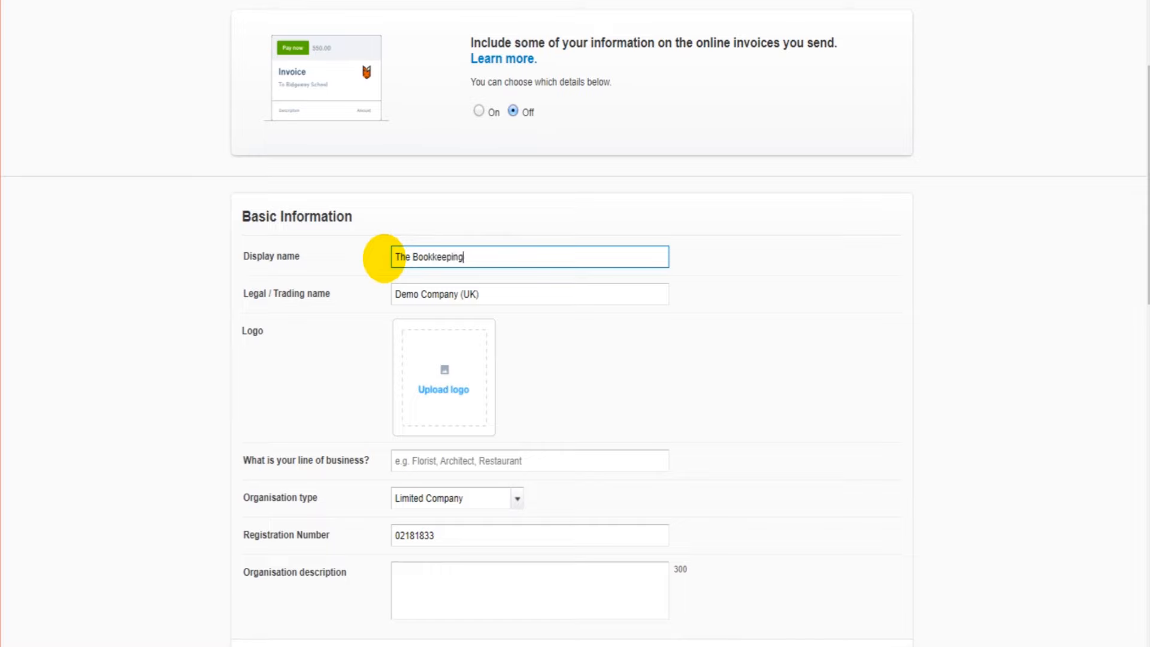
{"action": "type", "text": "Master Lt"}
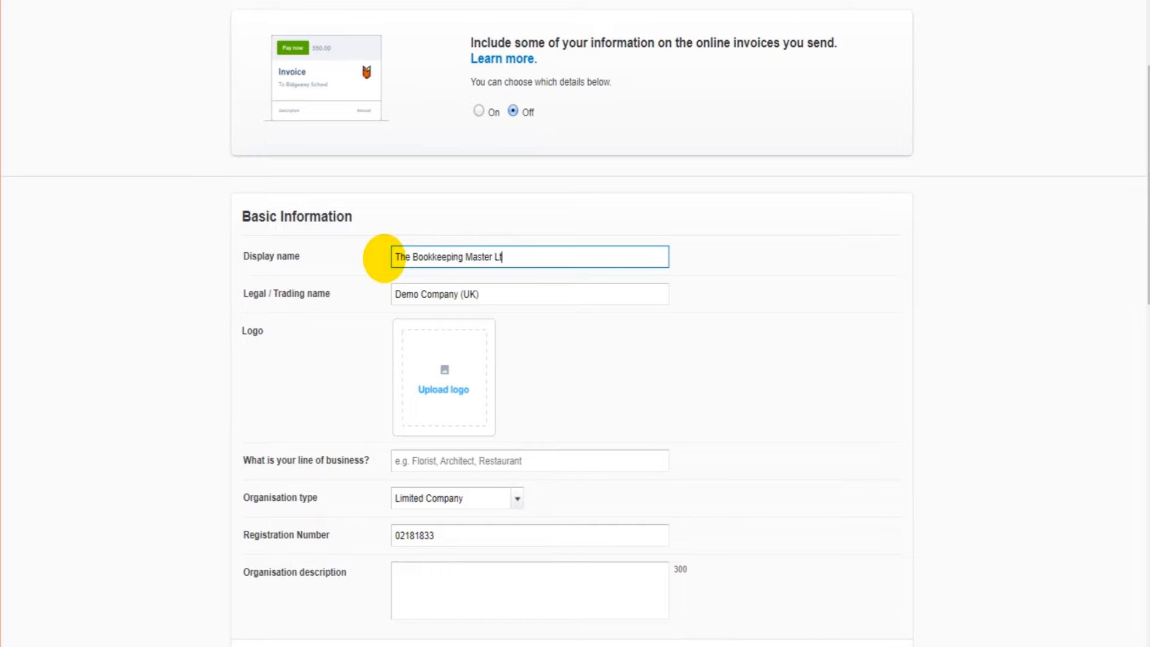
{"action": "triple_click", "coordinate": [432, 257]}
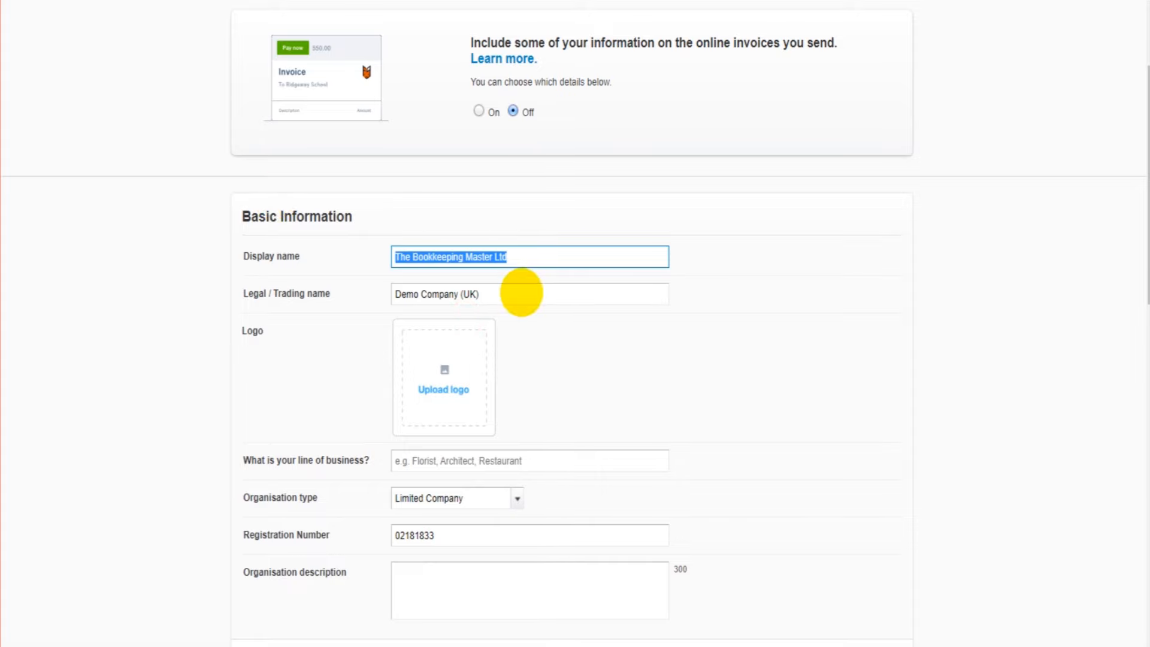
{"action": "type", "text": "The Bookkeeping Master Ltd"}
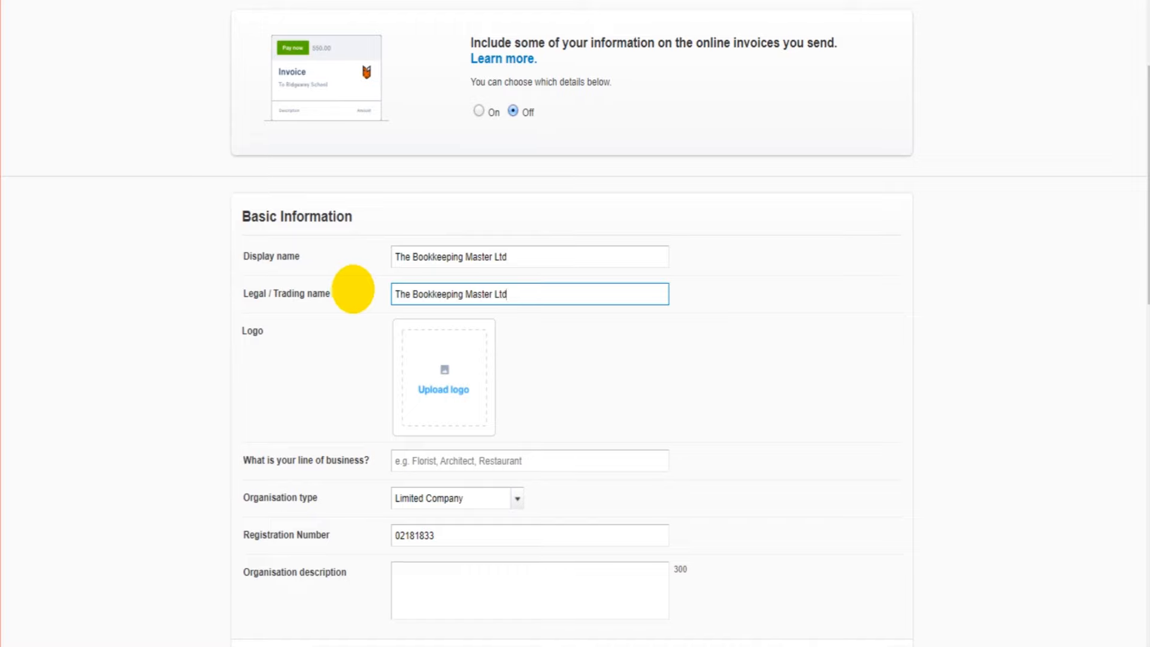
{"action": "mouse_move", "coordinate": [505, 282]}
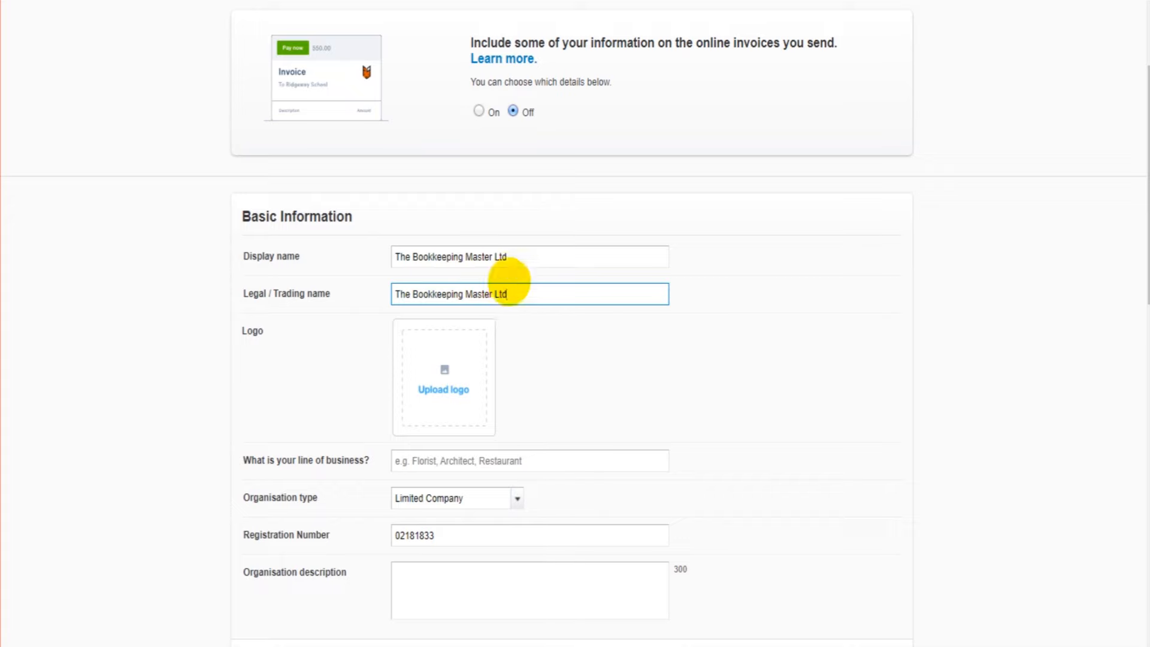
{"action": "scroll", "scroll_direction": "down", "scroll_amount": 3}
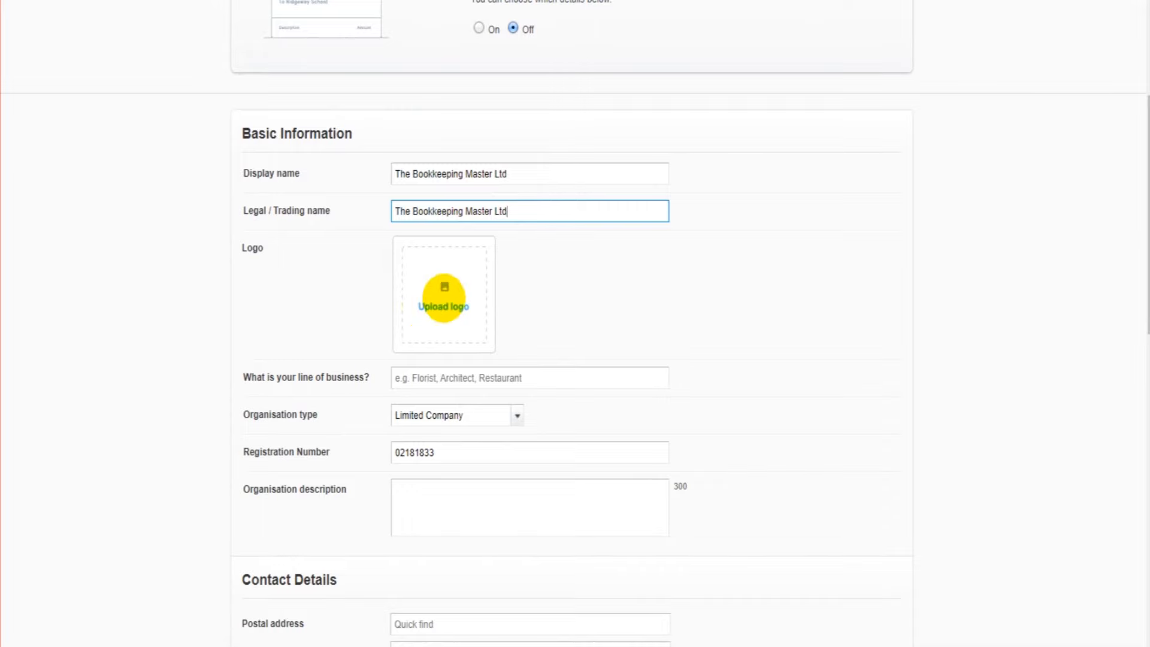
Upload download.jpg as the organisation's logo
{"action": "left_click", "coordinate": [444, 305]}
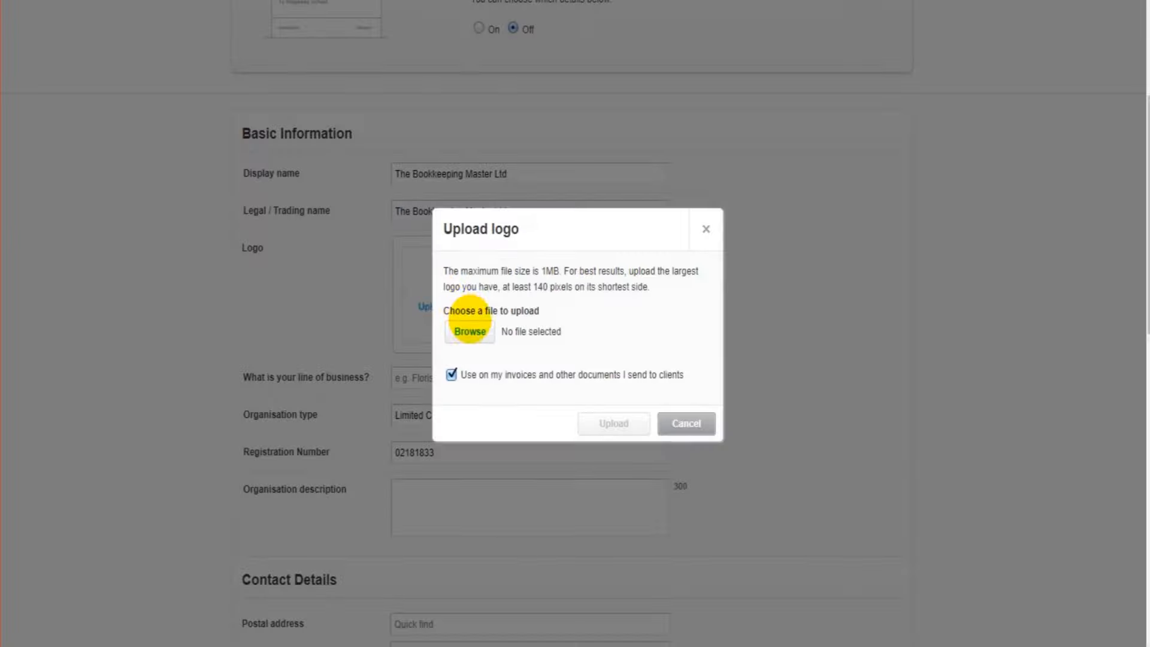
{"action": "left_click", "coordinate": [469, 331]}
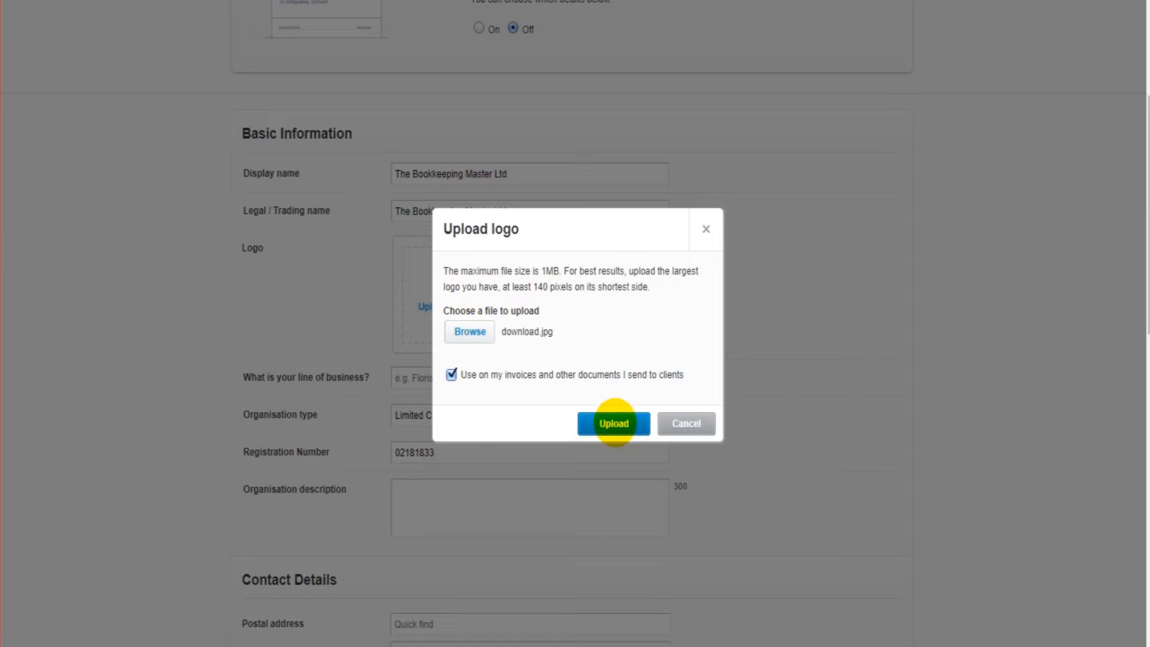
{"action": "left_click", "coordinate": [614, 423]}
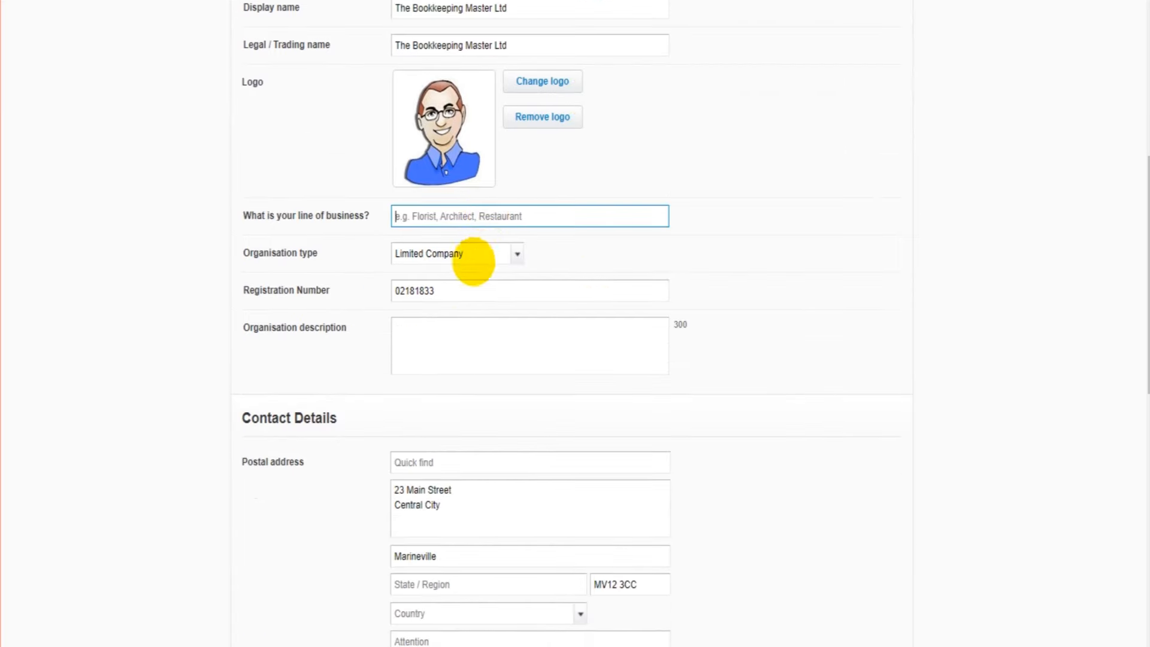
Enter 'Accounting' as the line of business, keeping Limited Company as organisation type
{"action": "type", "text": "Accounting"}
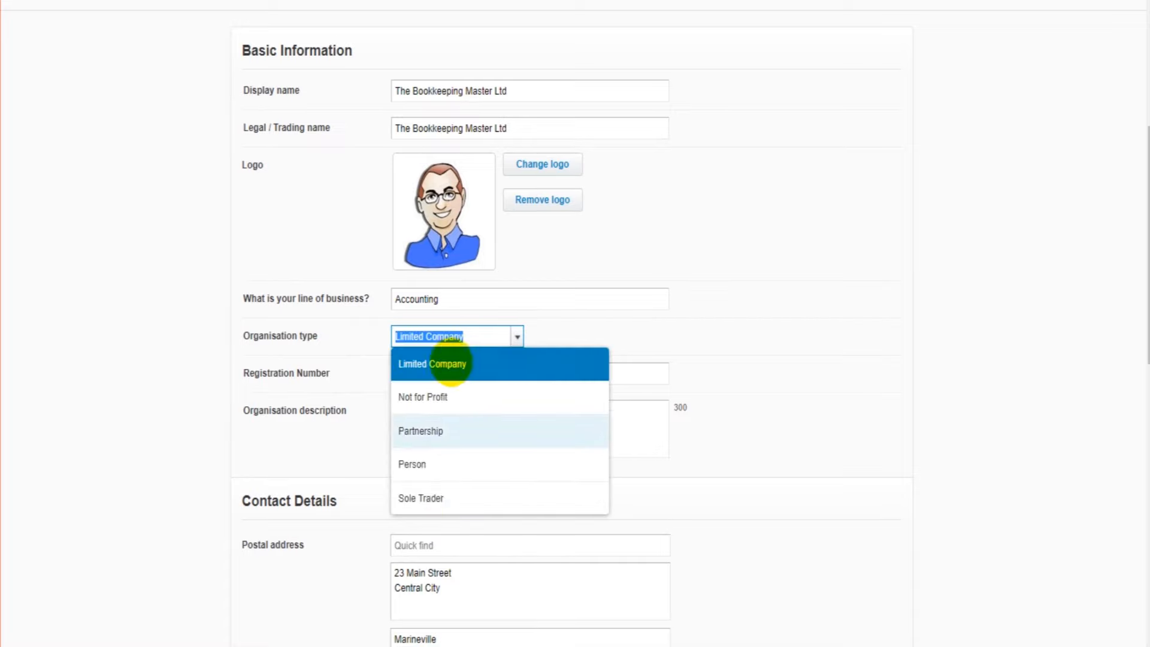
{"action": "mouse_move", "coordinate": [440, 498]}
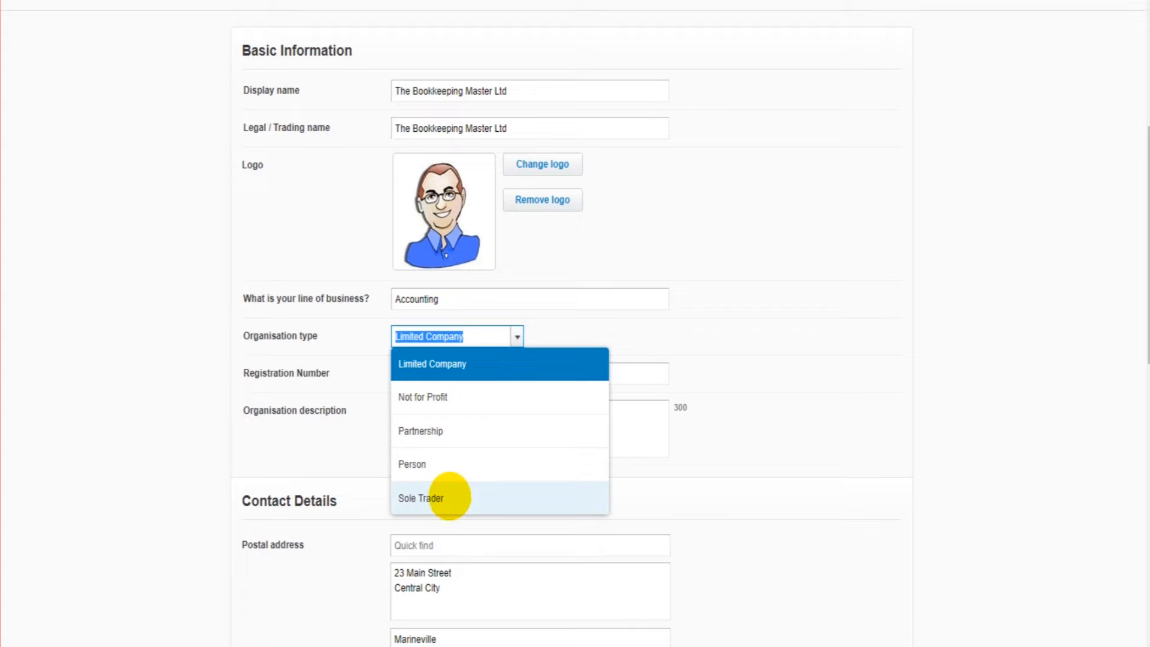
{"action": "mouse_move", "coordinate": [389, 418]}
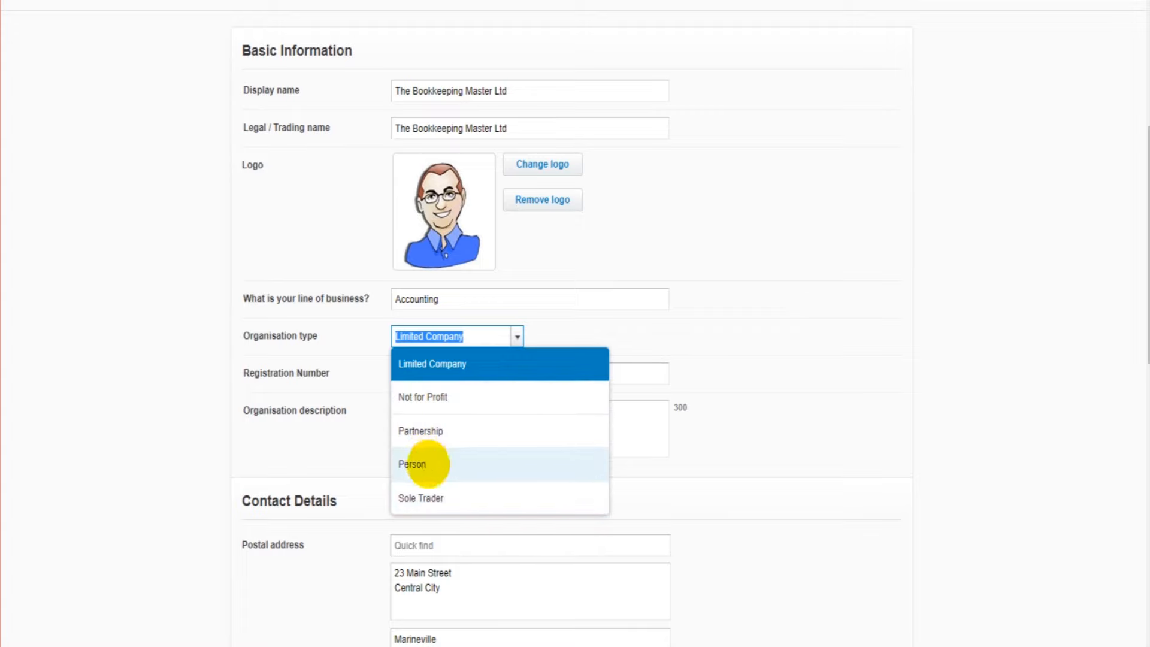
{"action": "mouse_move", "coordinate": [425, 397]}
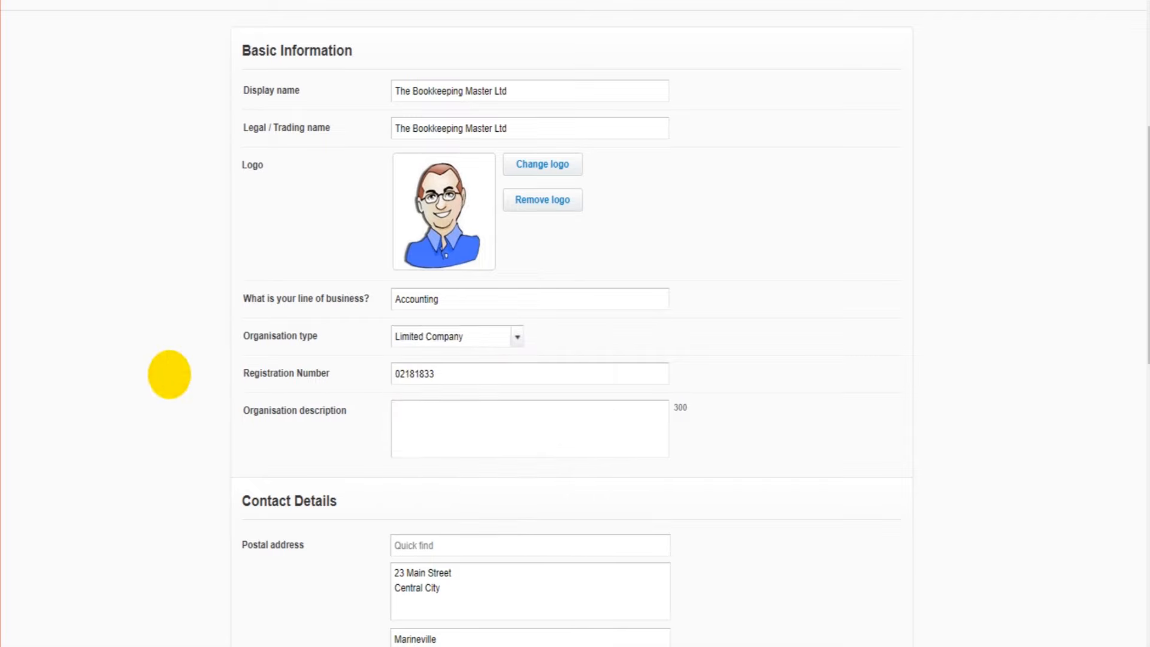
Enter 'Free bookkeeping and accounting courses' as the organisation description
{"action": "scroll", "scroll_direction": "down", "scroll_amount": 3}
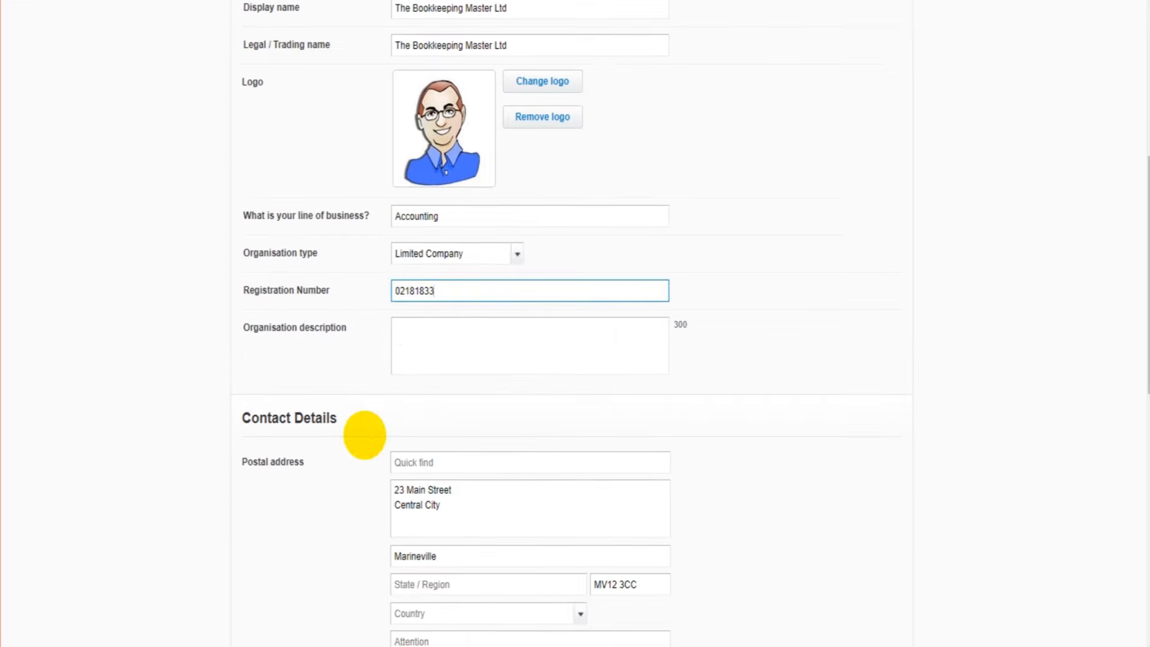
{"action": "left_click", "coordinate": [528, 345]}
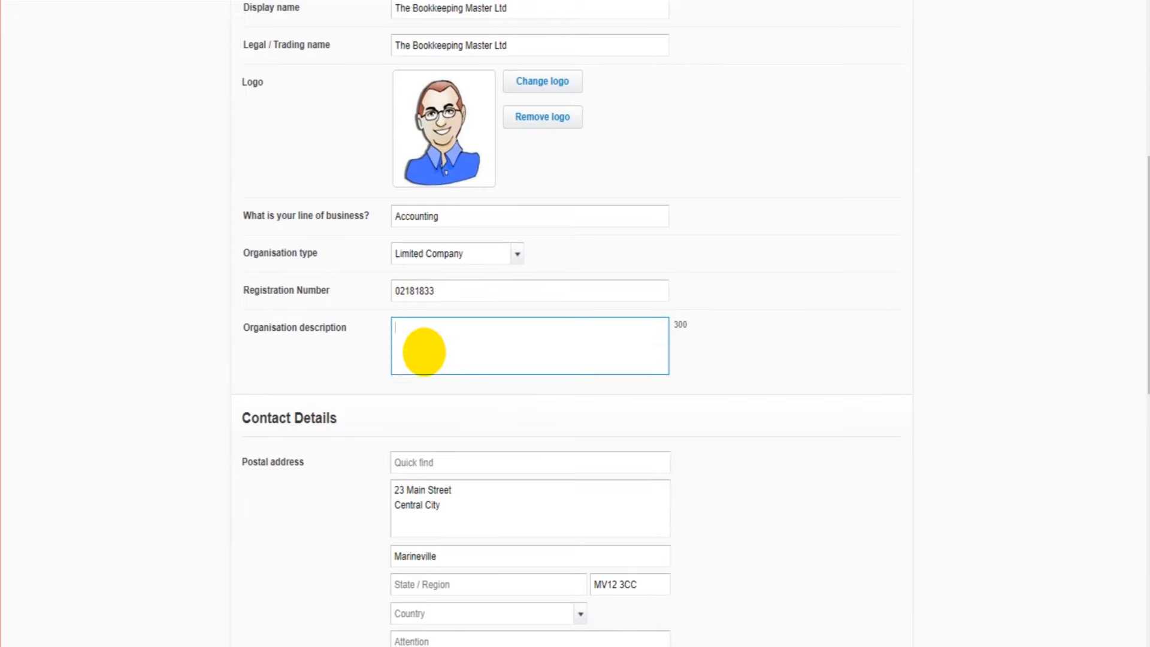
{"action": "type", "text": "Free bookkeeping and accounting cous"}
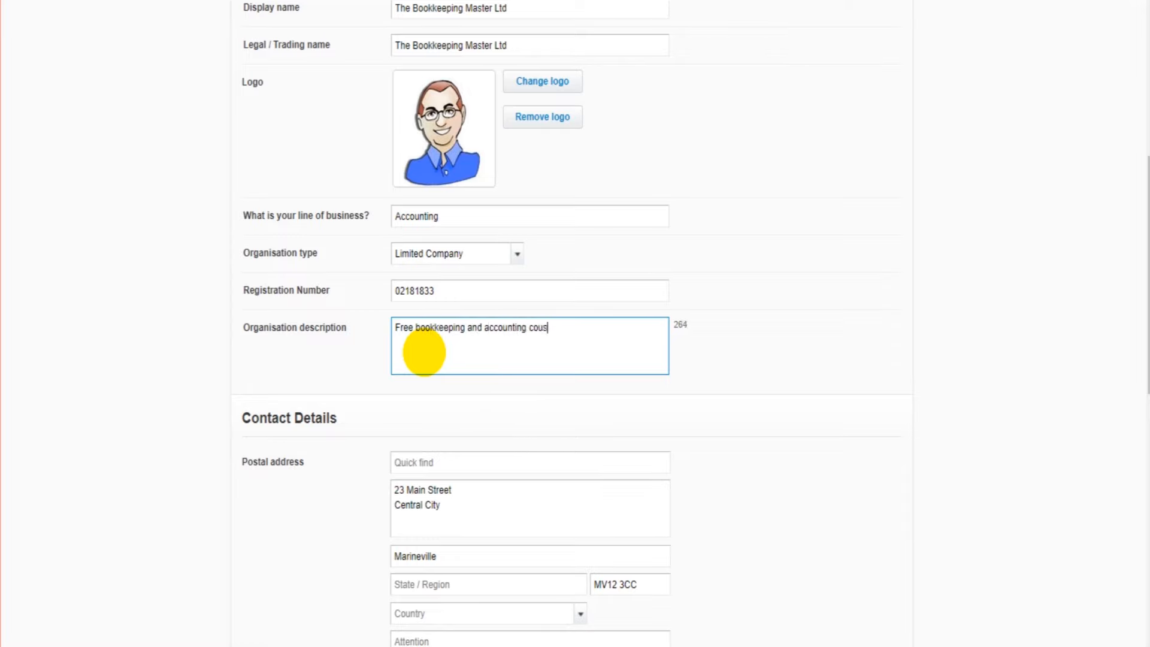
{"action": "type", "text": "rses"}
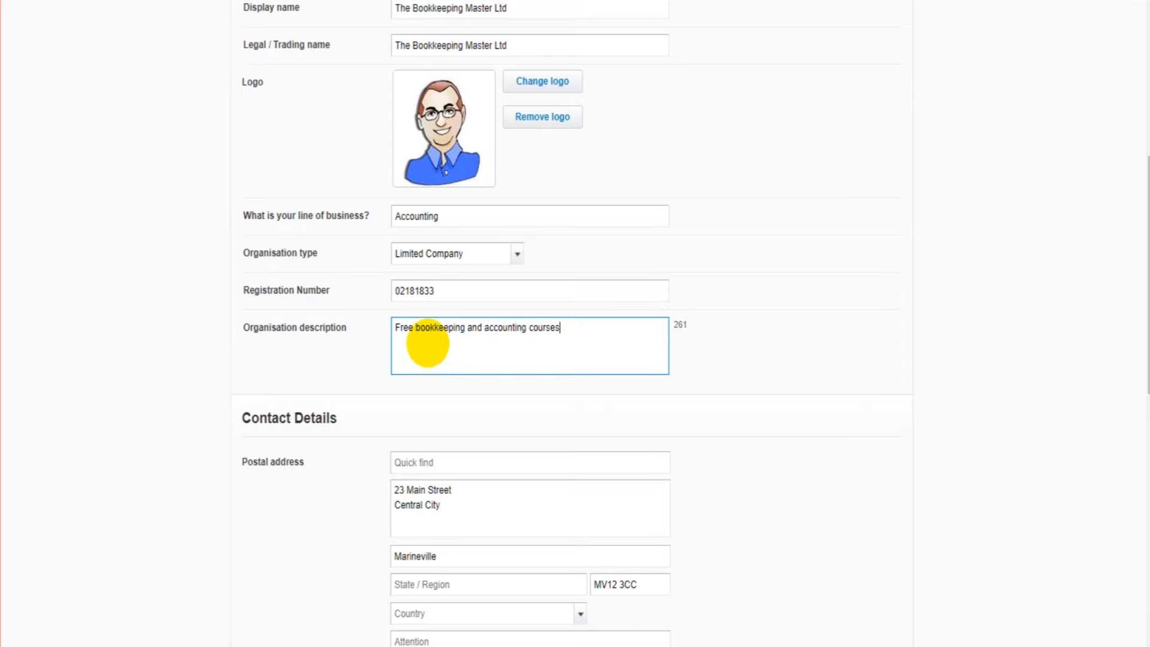
{"action": "scroll", "scroll_direction": "down", "scroll_amount": 3}
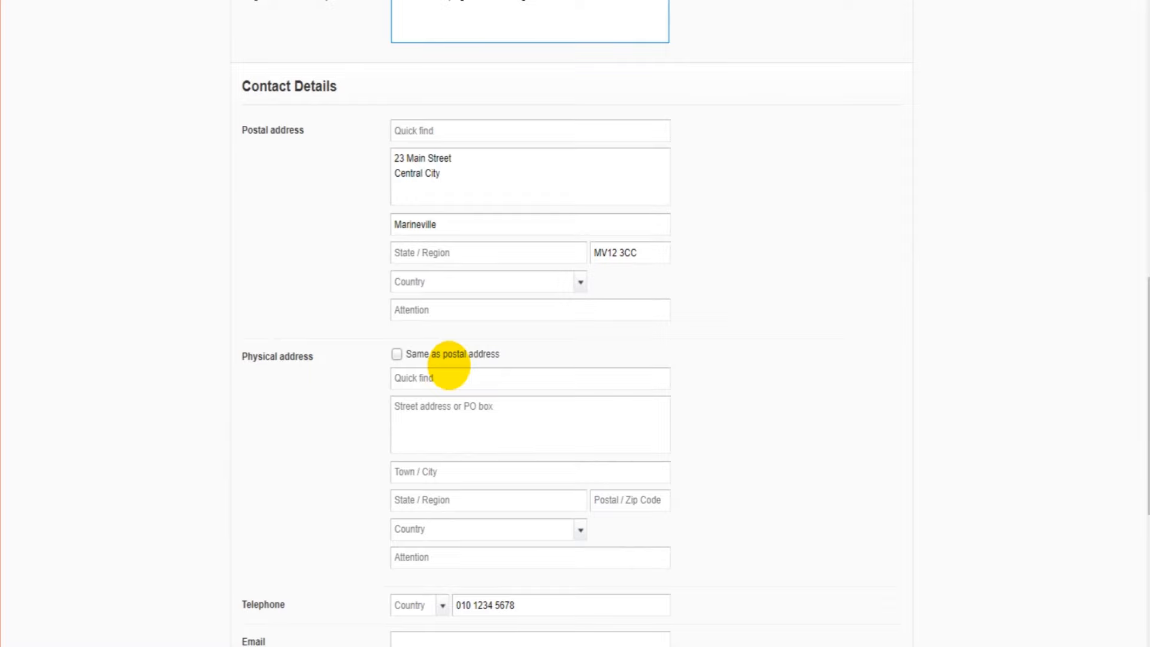
{"action": "mouse_move", "coordinate": [456, 224]}
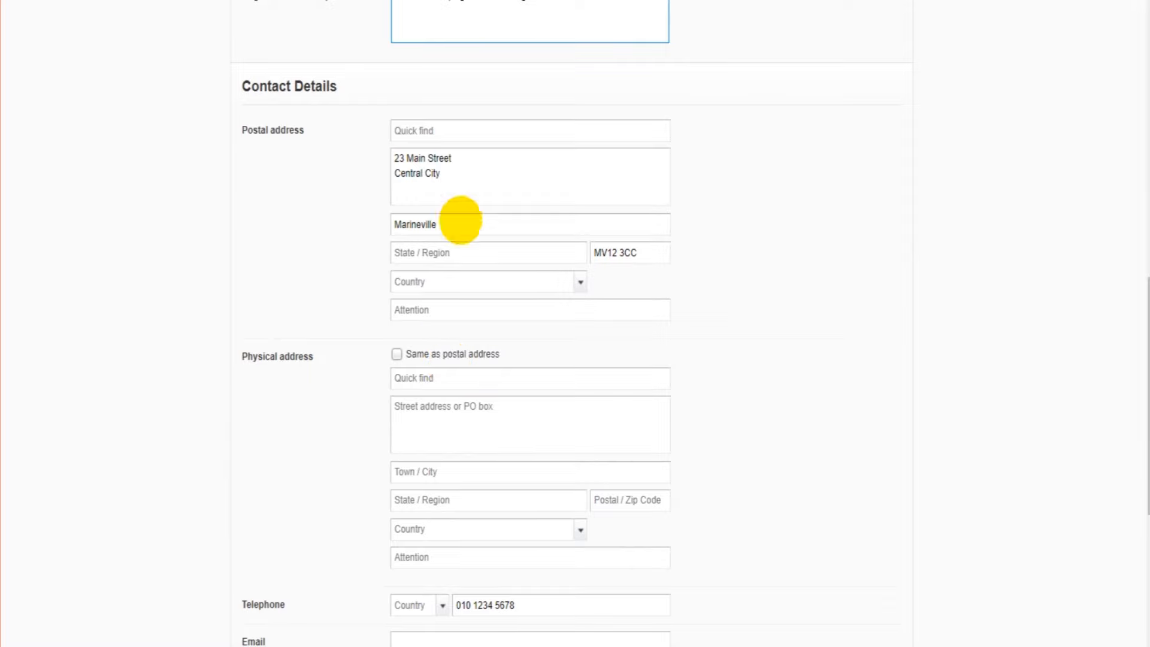
{"action": "mouse_move", "coordinate": [432, 354]}
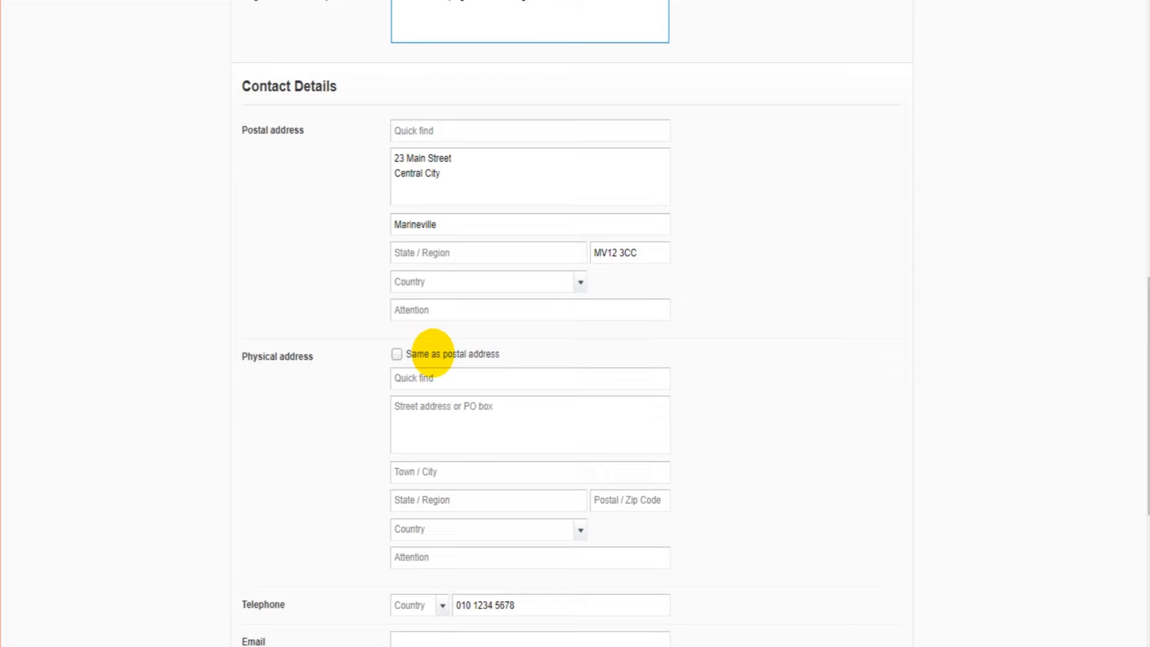
{"action": "mouse_move", "coordinate": [482, 266]}
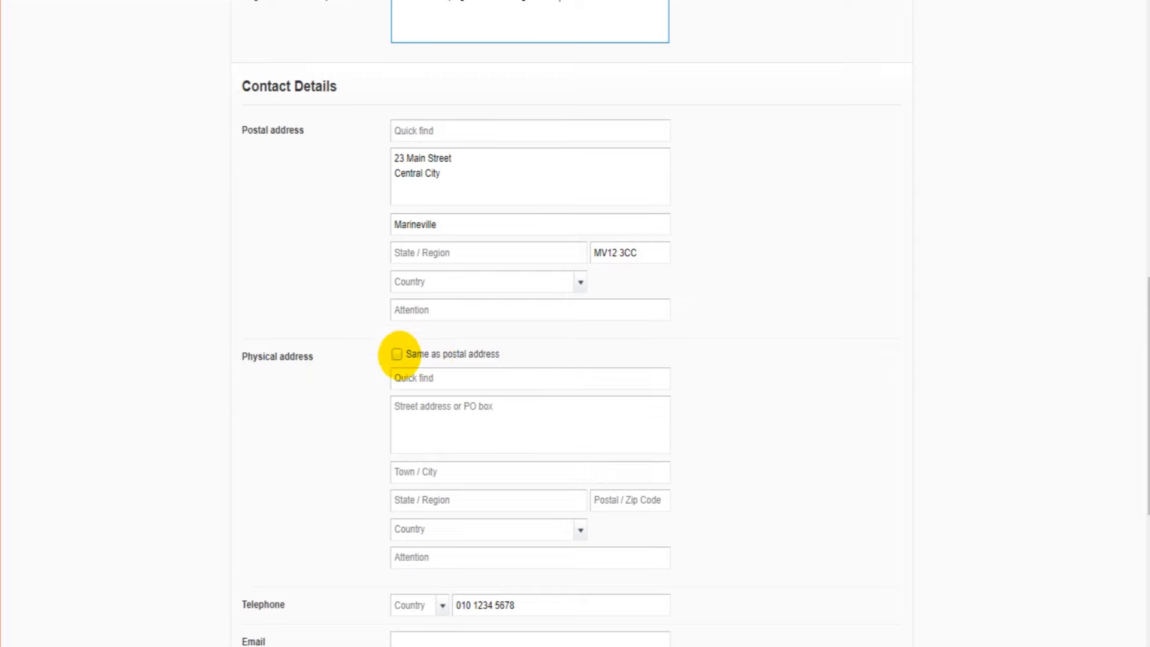
Set physical address same as postal, and postal street to 123 Bookkeeping Street
{"action": "left_click", "coordinate": [396, 354]}
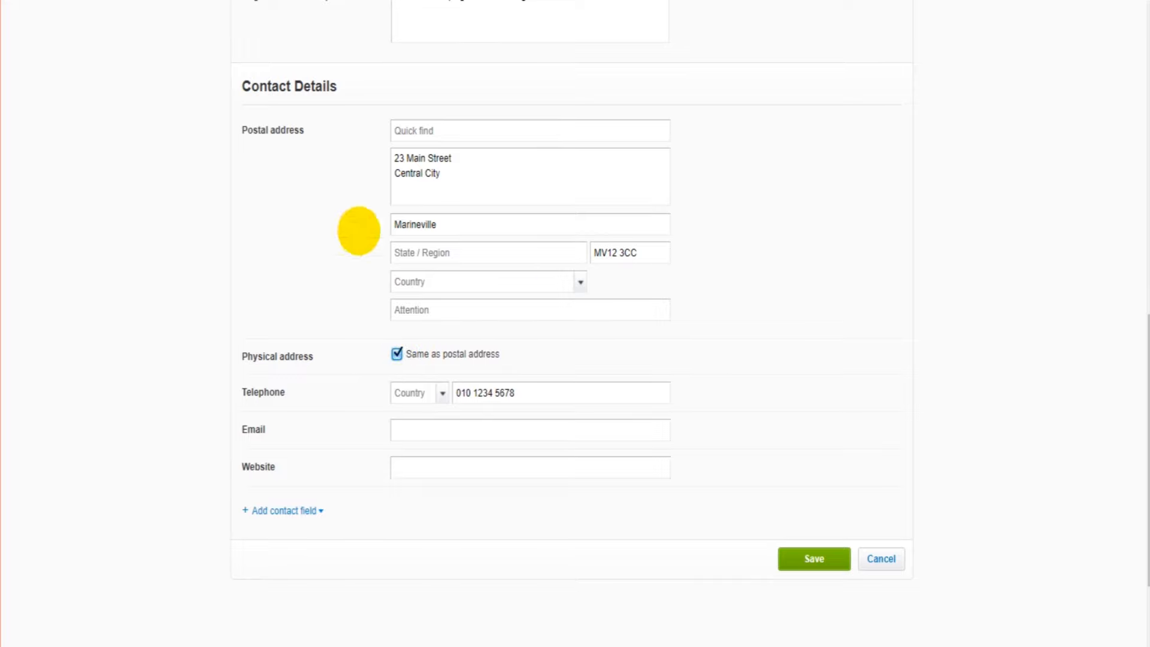
{"action": "left_click", "coordinate": [455, 131]}
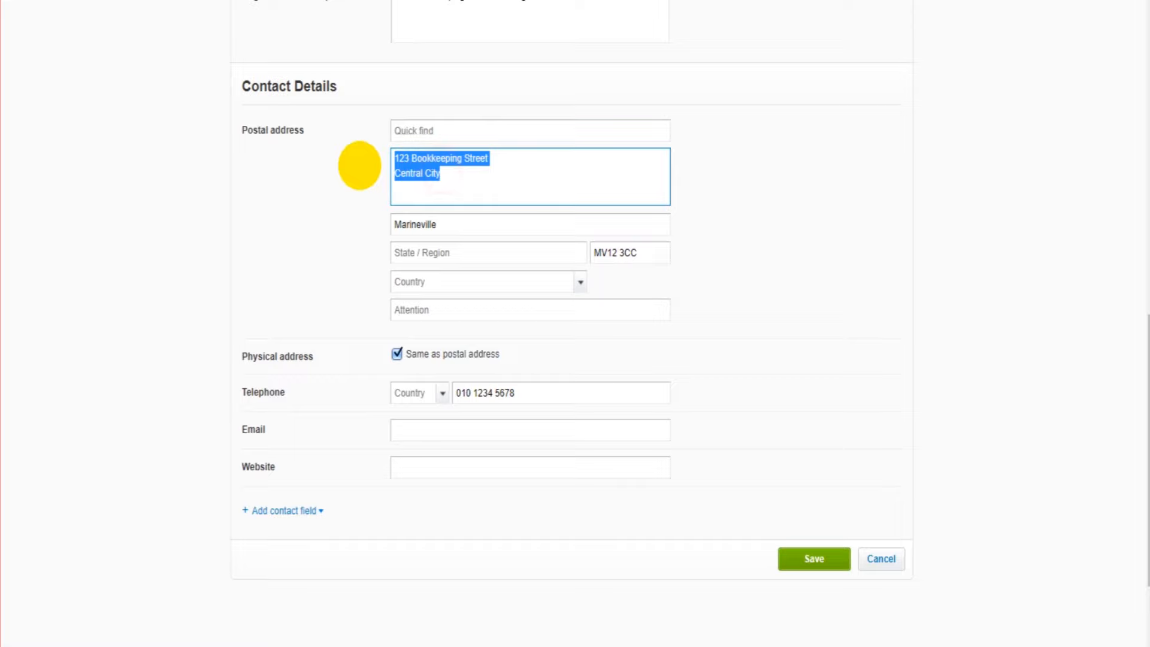
Remove the Central City line, set town to Accounting Town, and check postcode MV12 3CC
{"action": "left_click", "coordinate": [440, 174]}
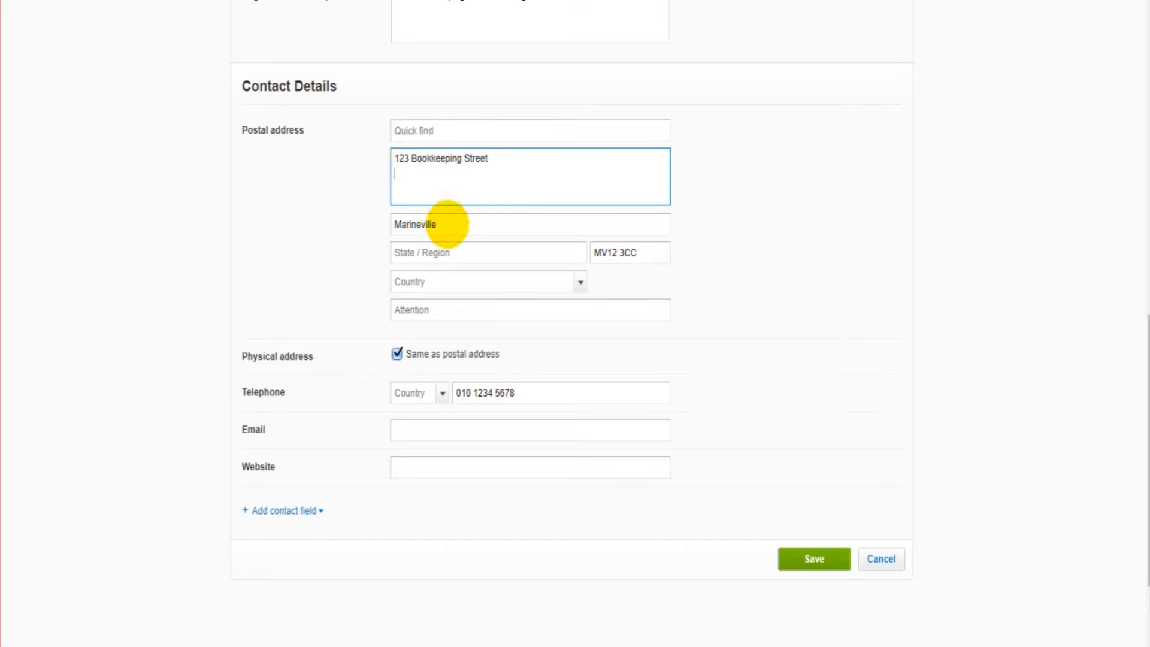
{"action": "type", "text": "Accounting Town"}
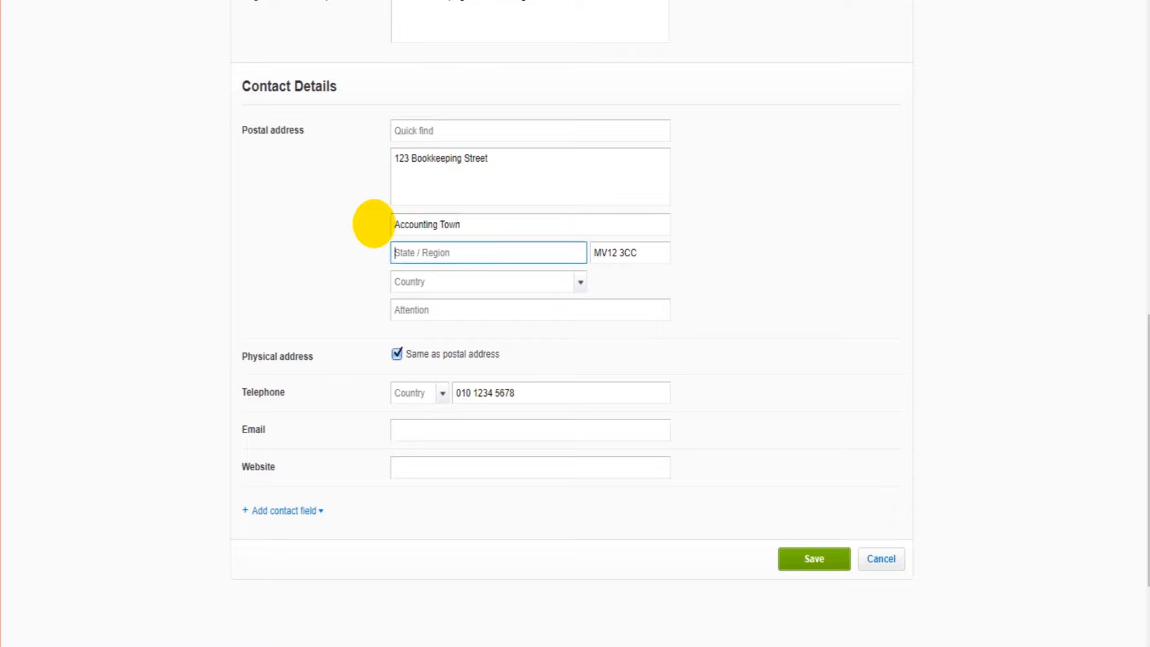
{"action": "double_click", "coordinate": [618, 253]}
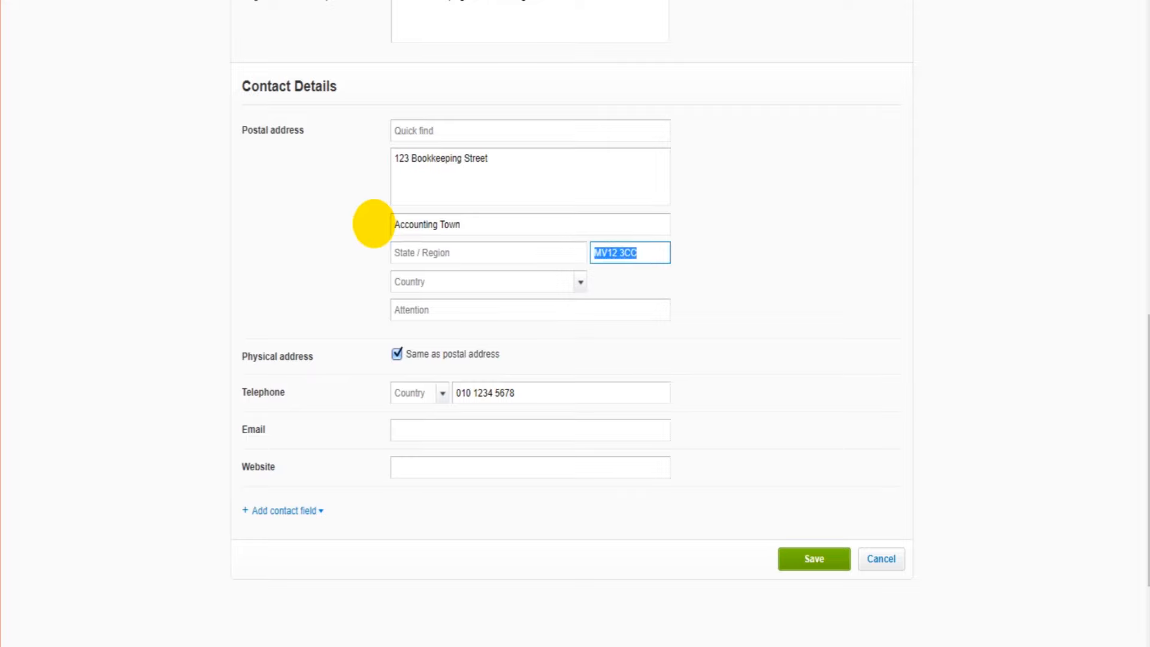
{"action": "left_click", "coordinate": [530, 310]}
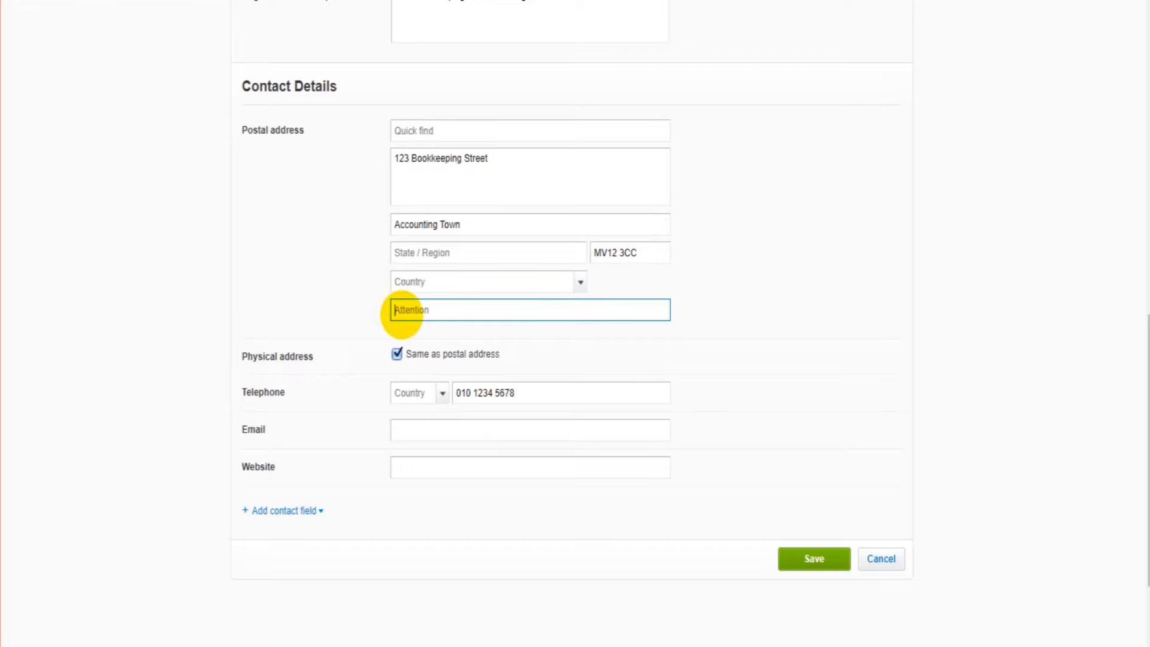
{"action": "mouse_move", "coordinate": [373, 269]}
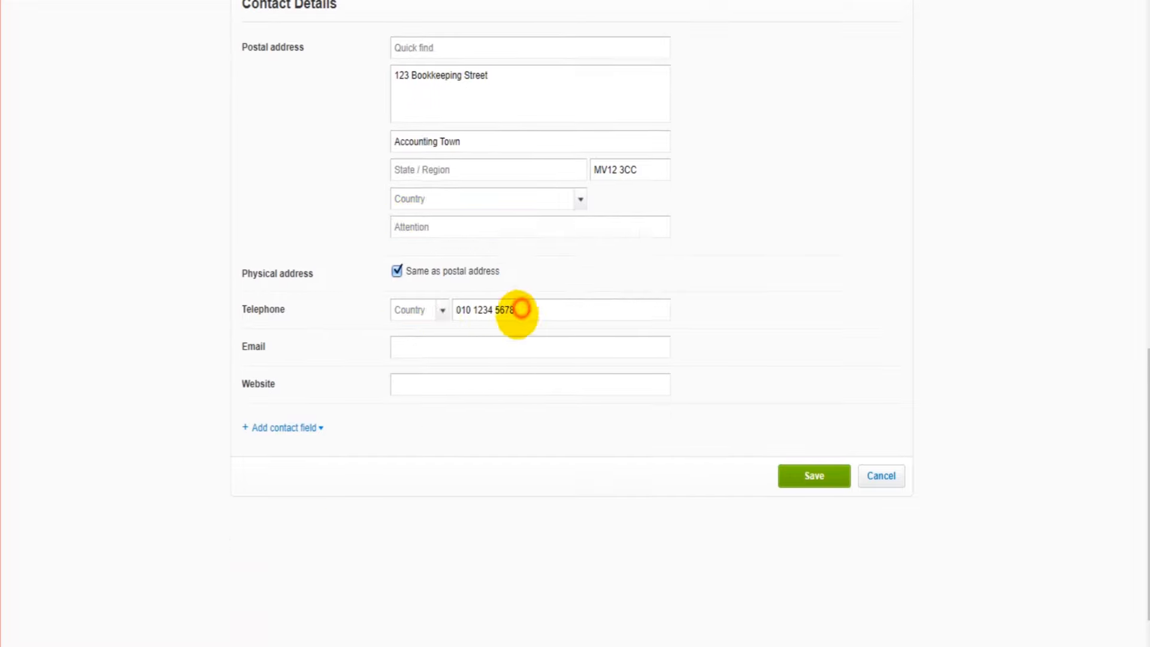
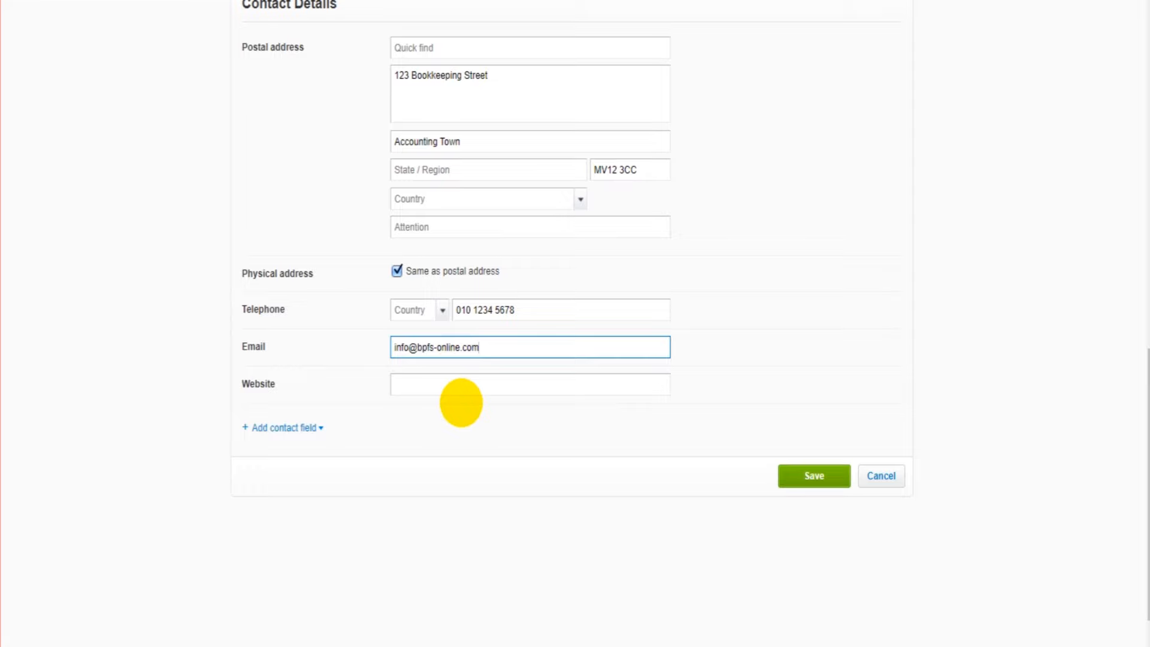
{"action": "type", "text": "www.freeboo"}
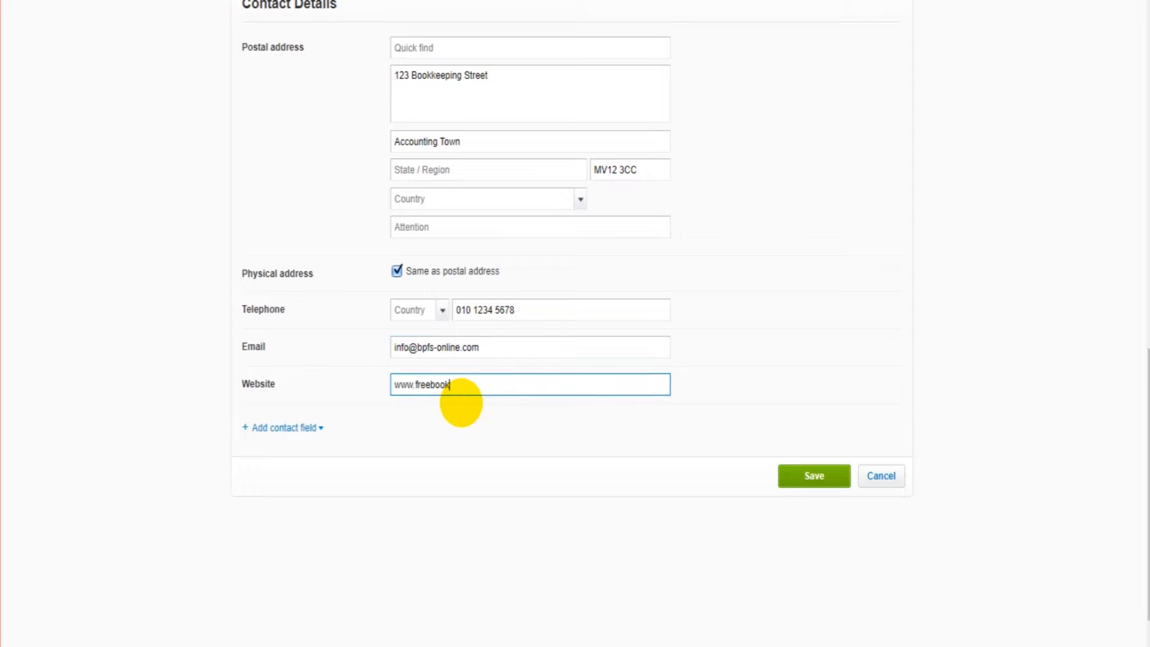
{"action": "type", "text": "keepingac"}
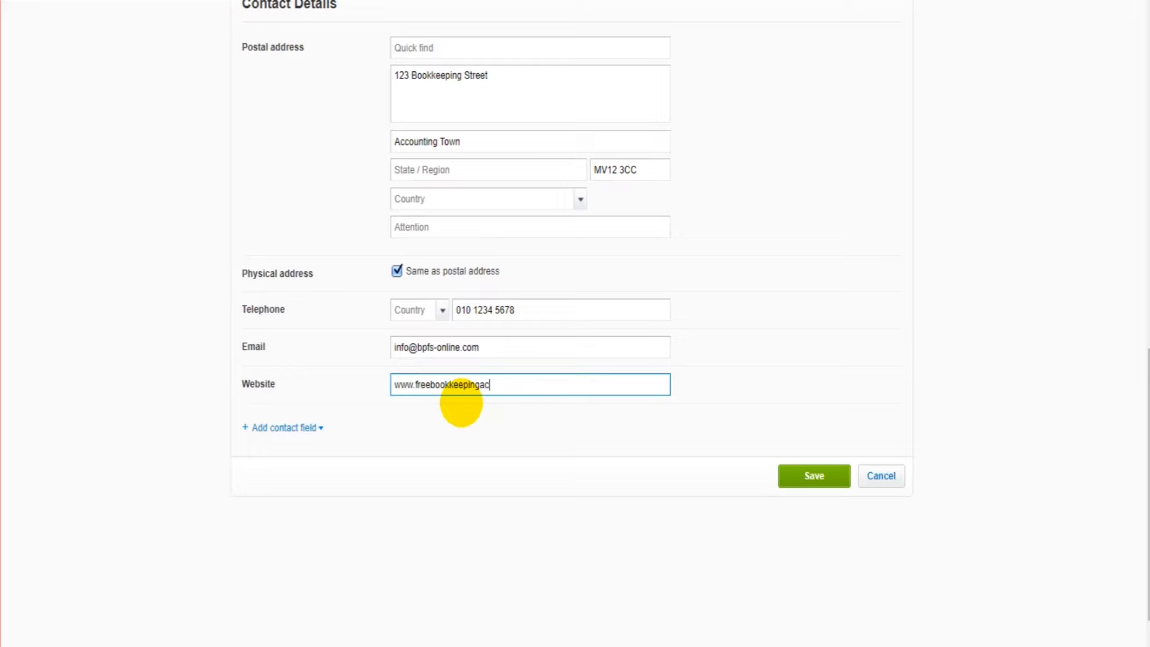
{"action": "type", "text": "counting.com"}
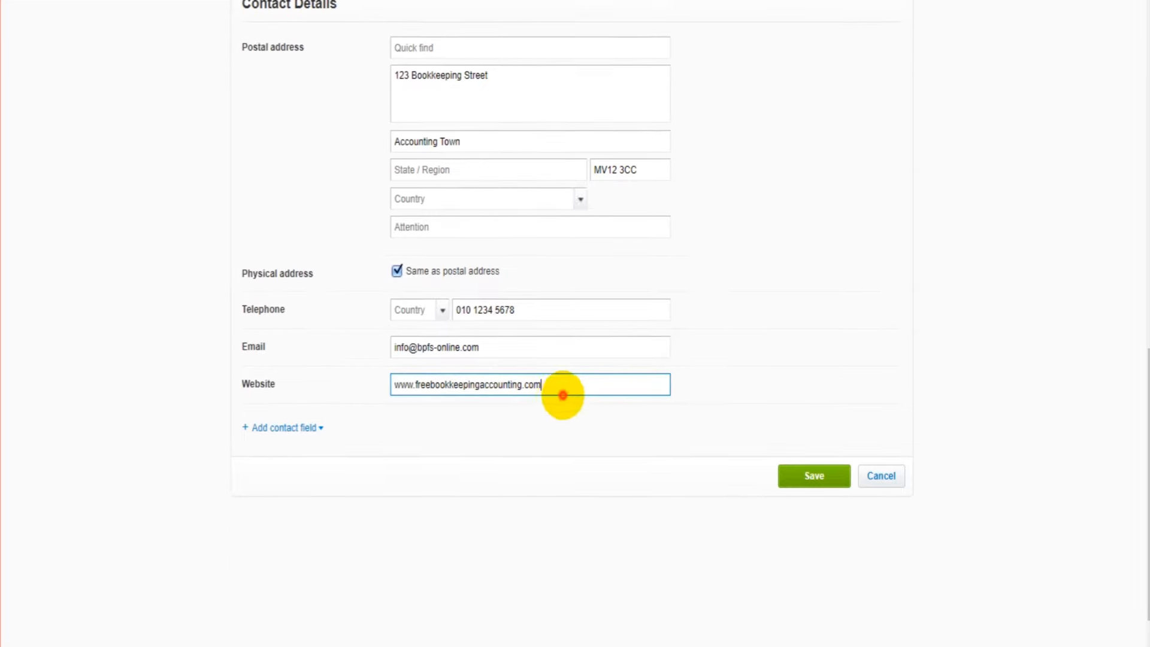
{"action": "mouse_move", "coordinate": [534, 384]}
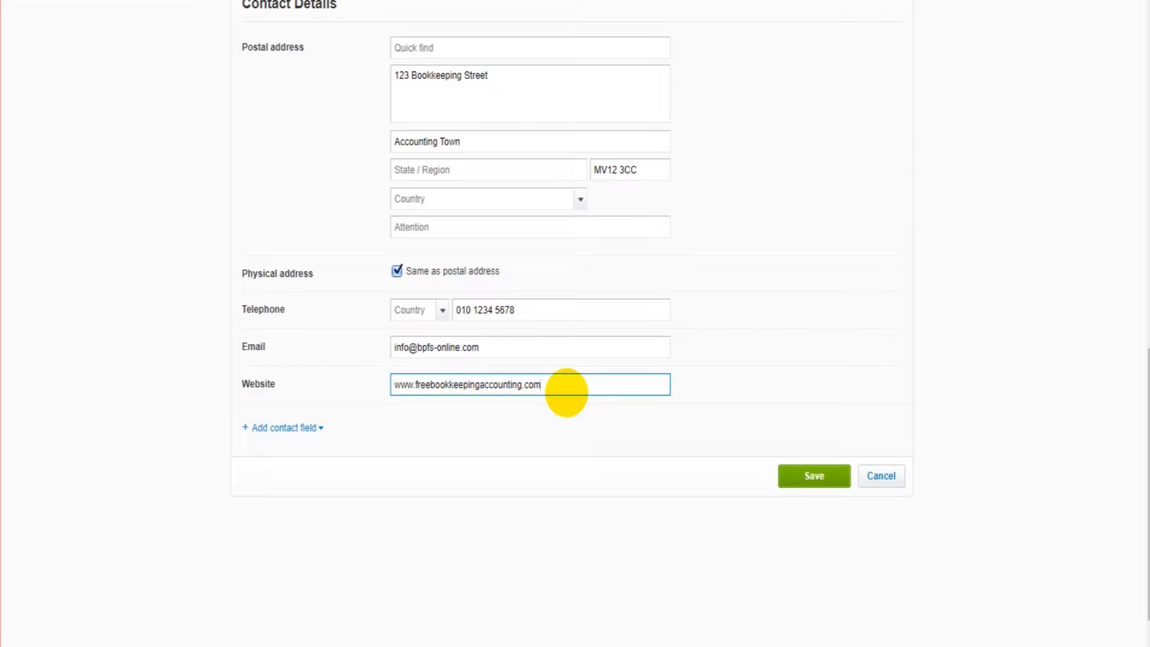
{"action": "mouse_move", "coordinate": [288, 427]}
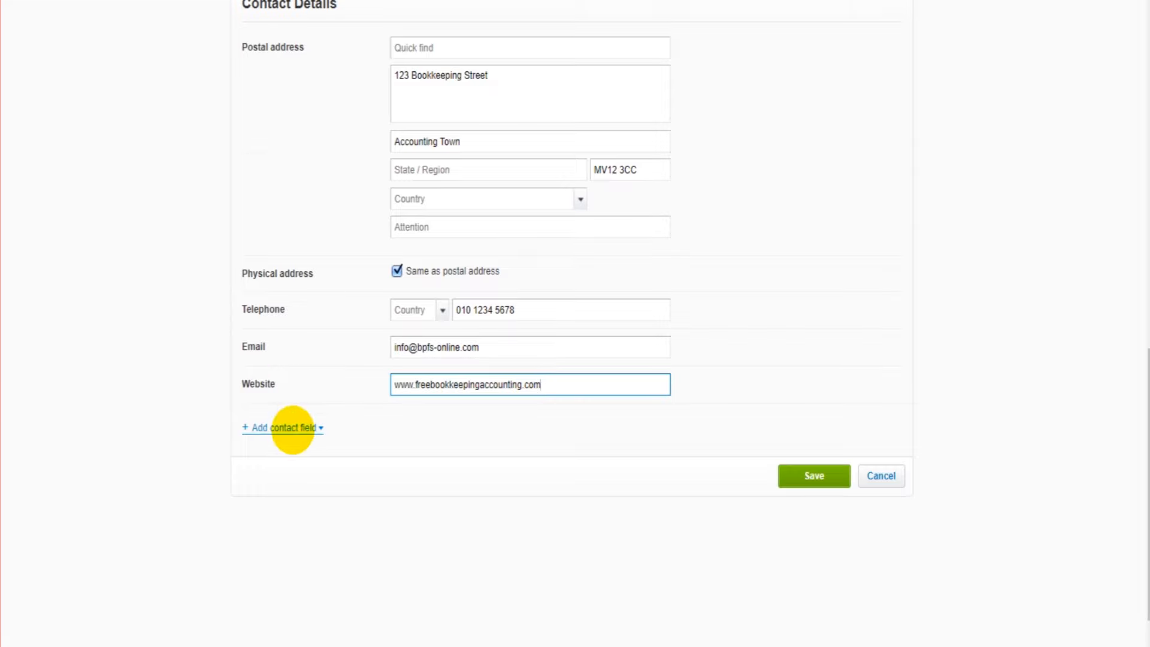
{"action": "left_click", "coordinate": [283, 428]}
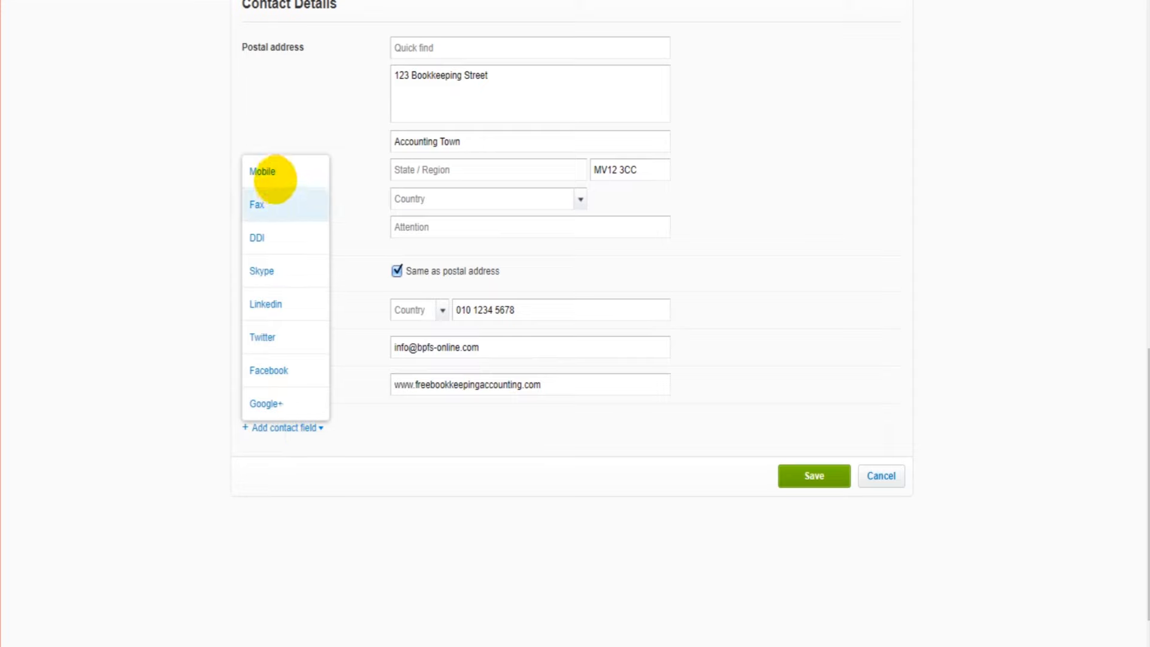
{"action": "mouse_move", "coordinate": [262, 337]}
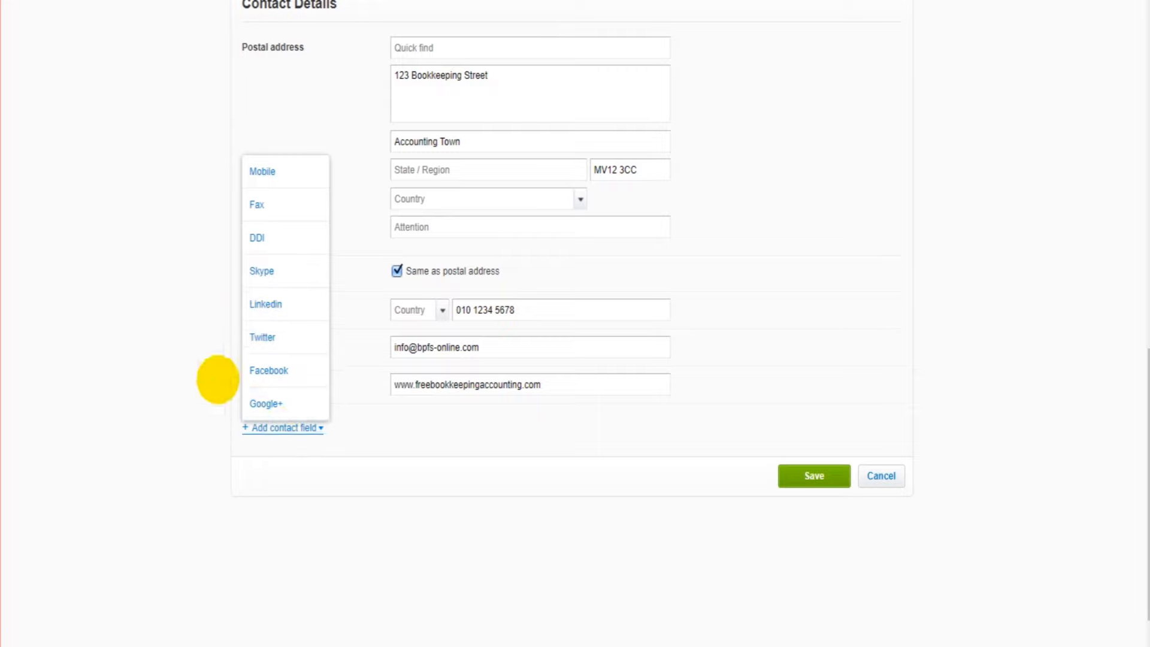
{"action": "mouse_move", "coordinate": [211, 430]}
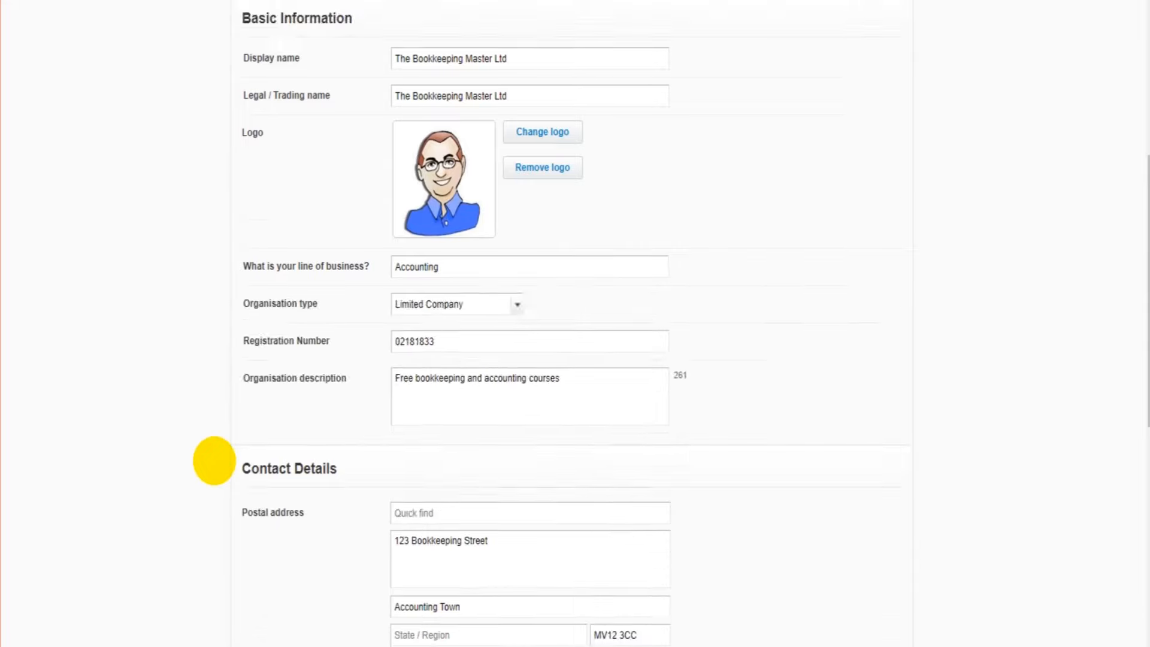
{"action": "scroll", "scroll_direction": "down", "scroll_amount": 3}
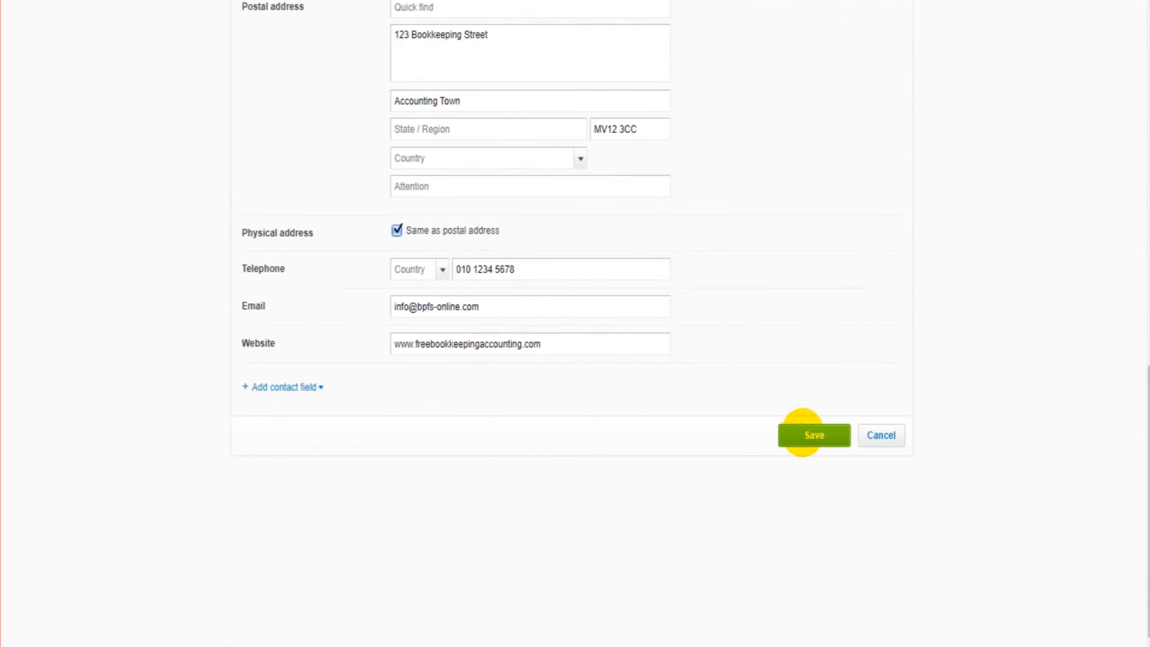
{"action": "left_click", "coordinate": [814, 435]}
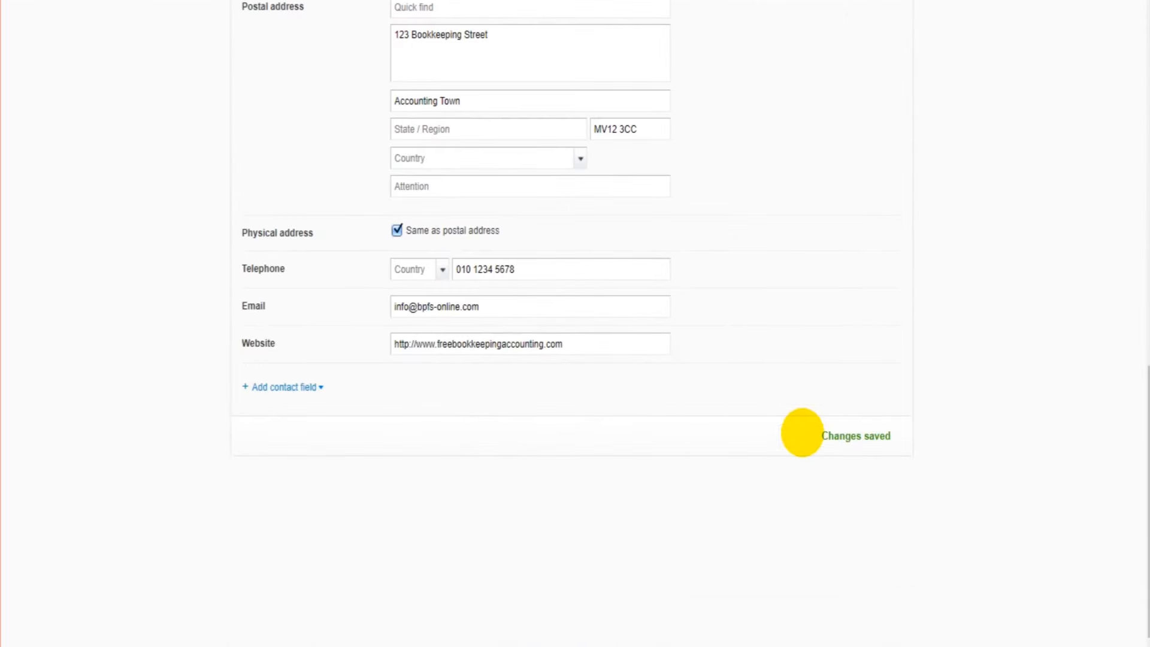
{"action": "scroll", "scroll_direction": "up", "scroll_amount": 3}
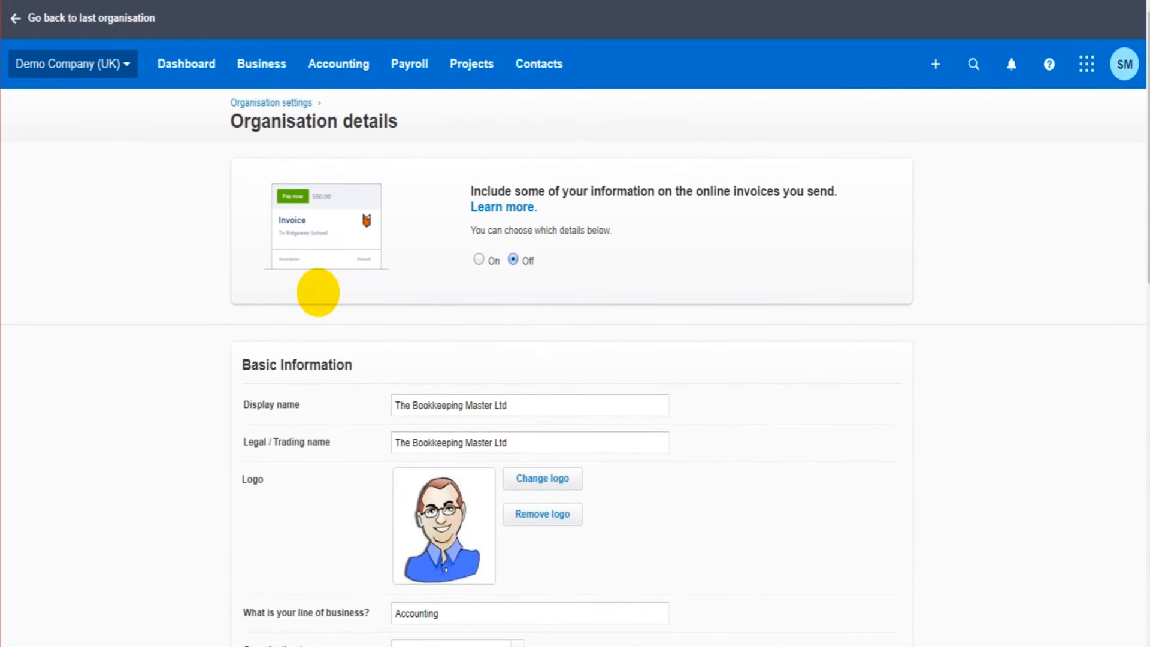
Return to Organisation settings and follow 'Looking for advanced settings?' to Advanced accounting
{"action": "left_click", "coordinate": [71, 64]}
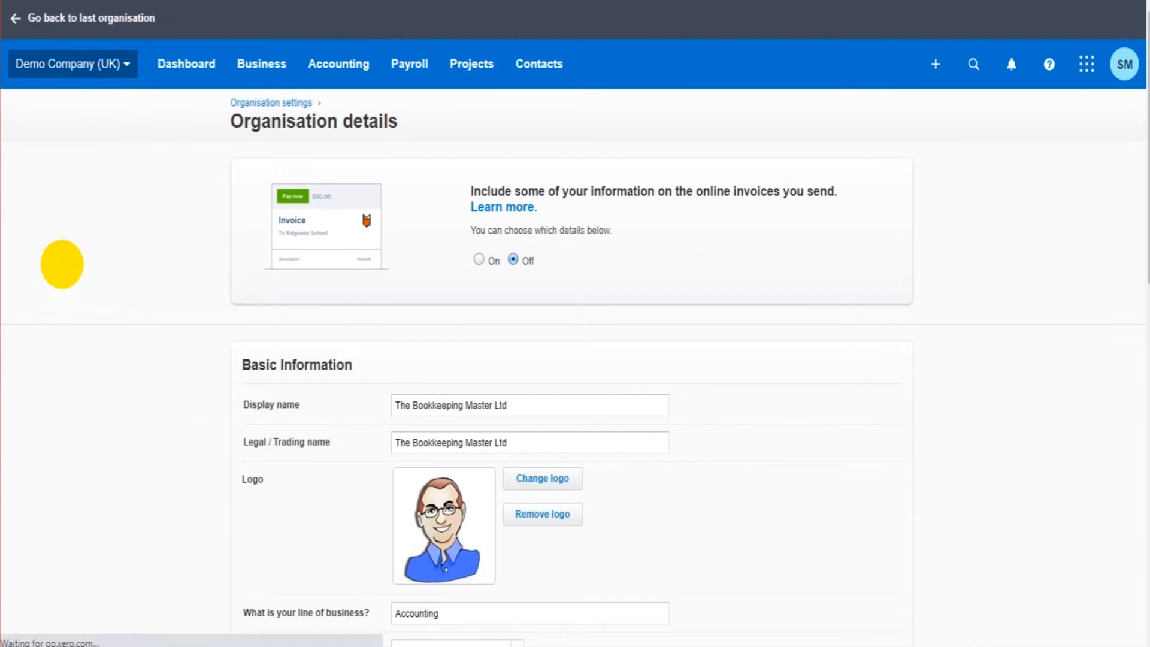
{"action": "left_click", "coordinate": [271, 102]}
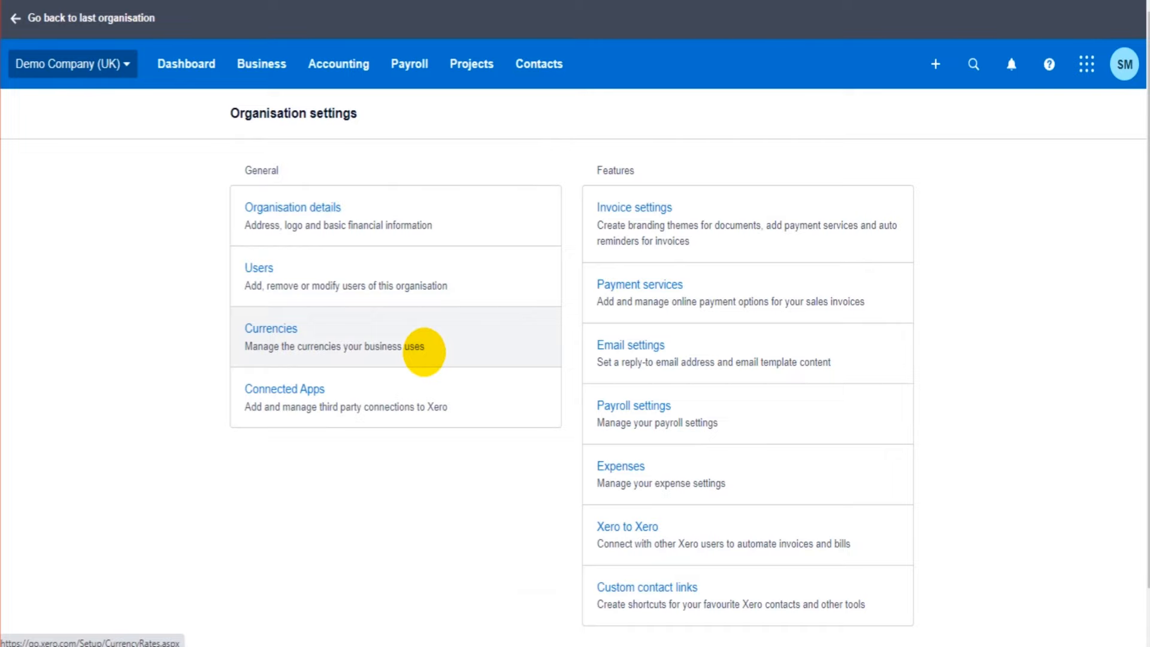
{"action": "scroll", "scroll_direction": "down", "scroll_amount": 3}
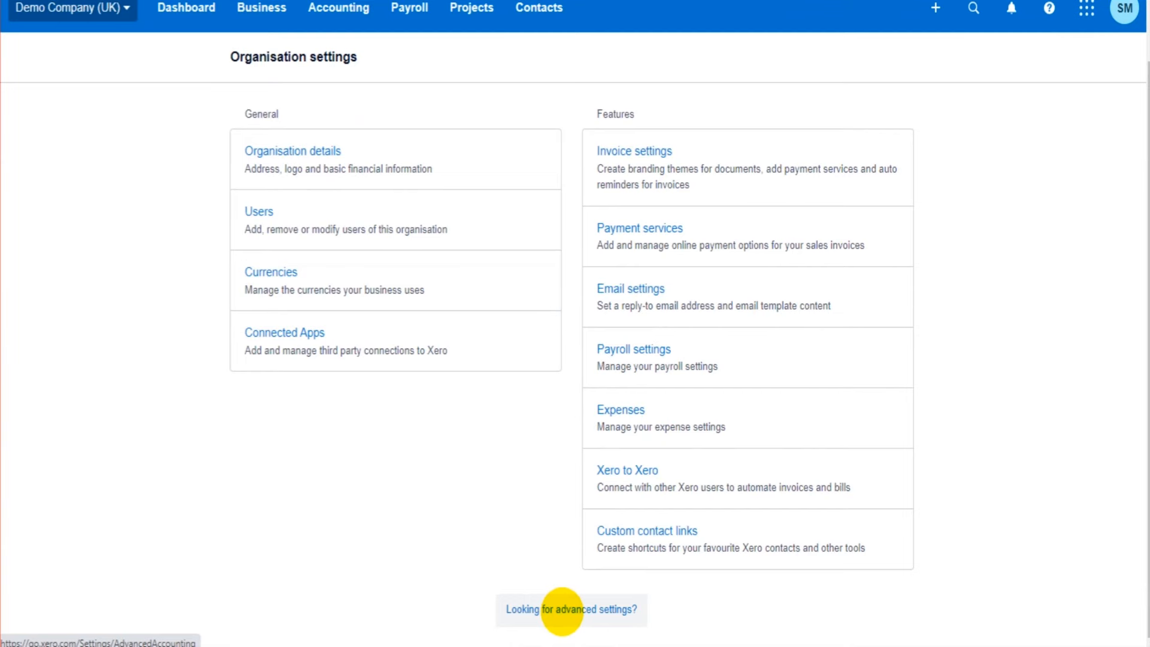
{"action": "left_click", "coordinate": [570, 610]}
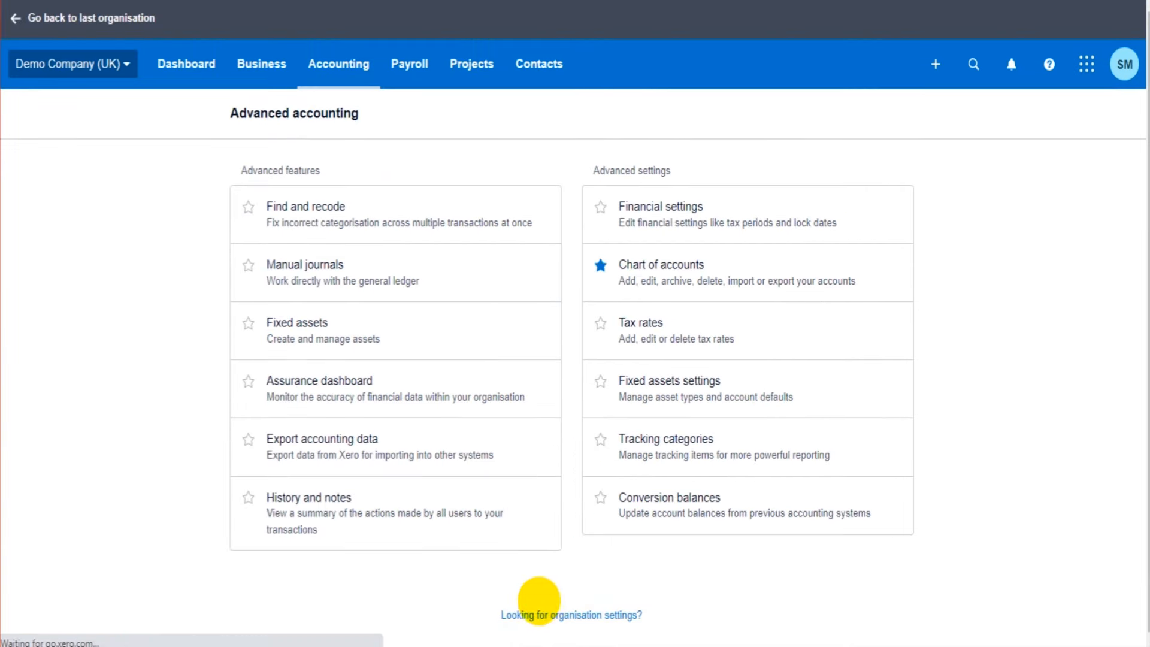
{"action": "mouse_move", "coordinate": [658, 216]}
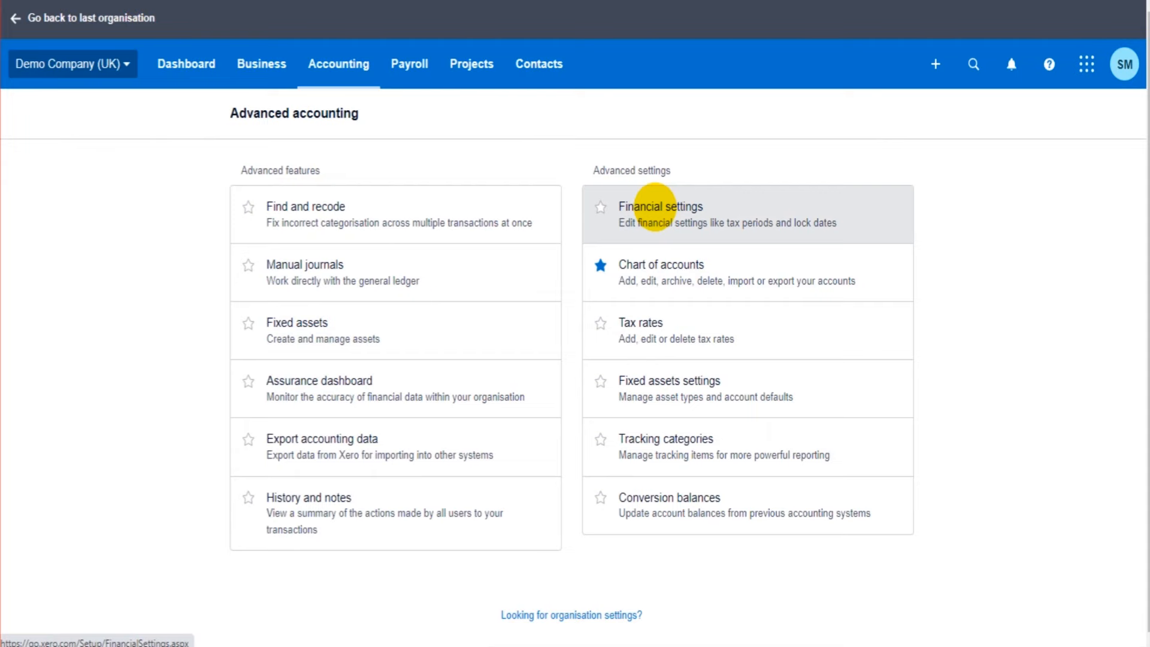
Open Financial settings and review the year end options, keeping 31 March
{"action": "left_click", "coordinate": [659, 207]}
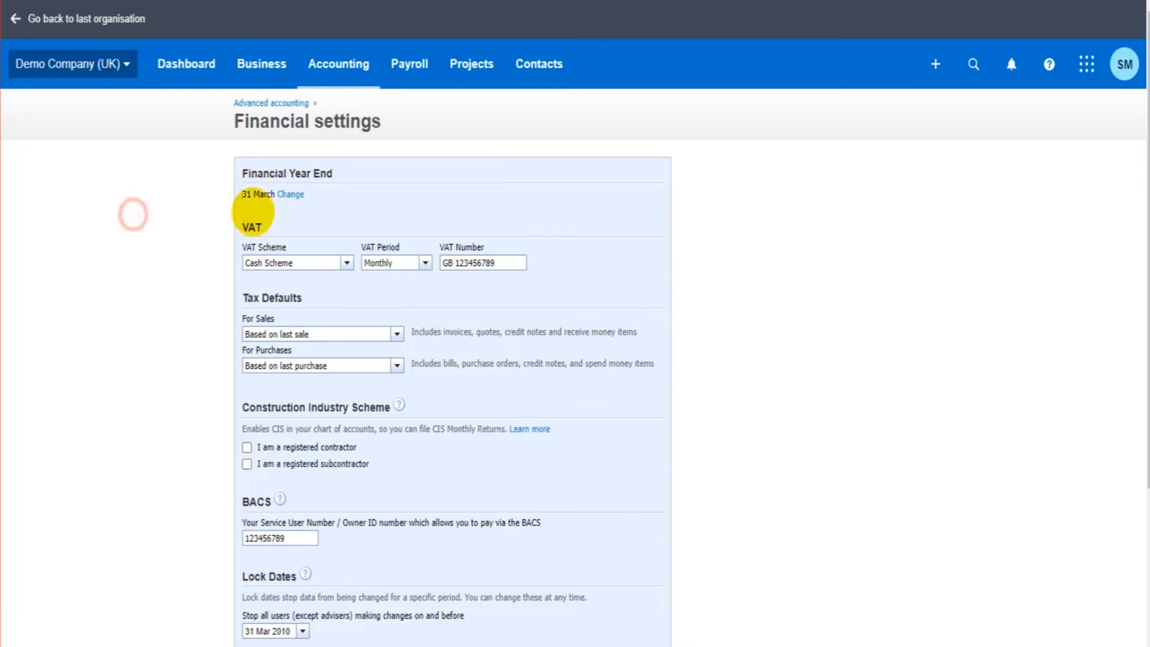
{"action": "left_click", "coordinate": [291, 193]}
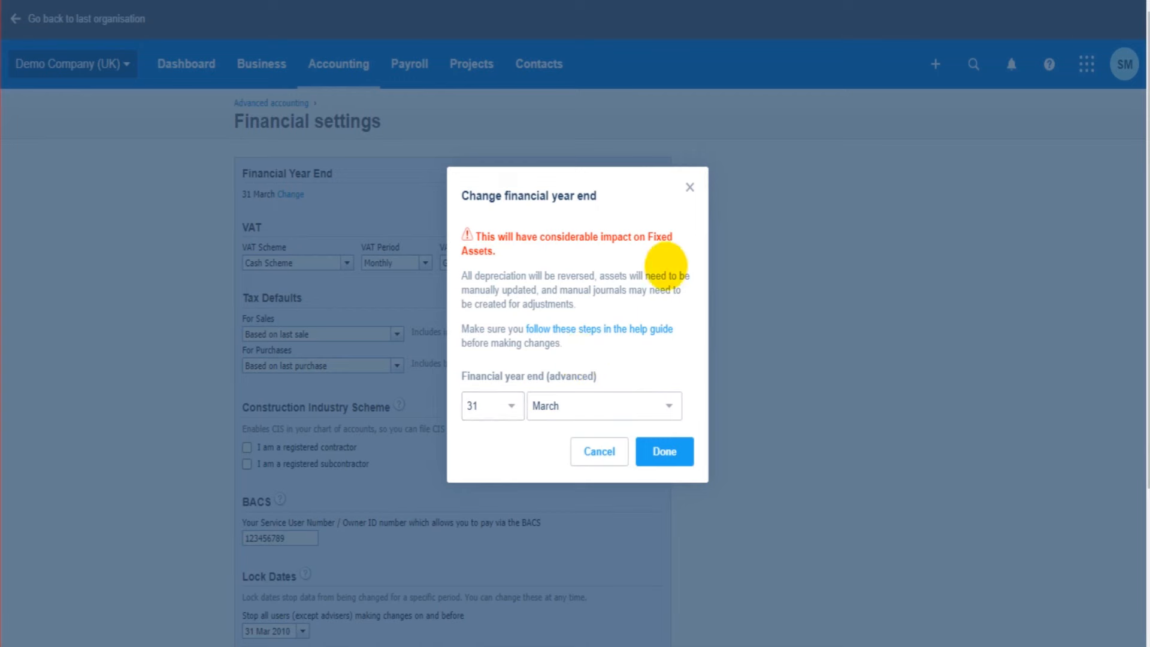
{"action": "left_click", "coordinate": [599, 452]}
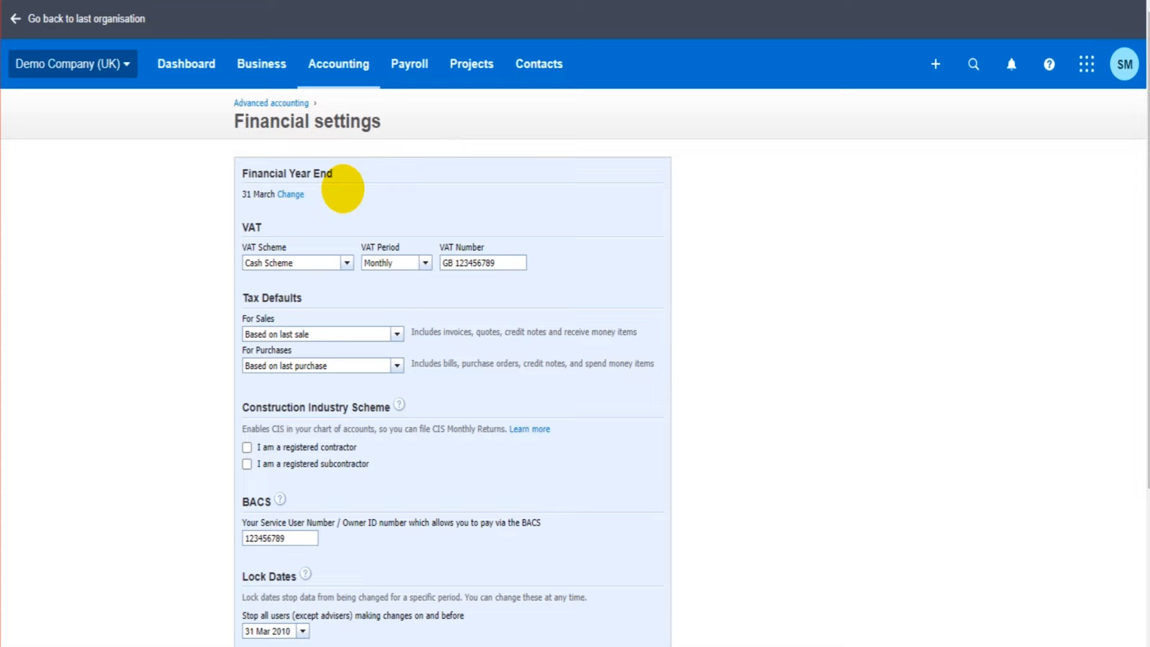
{"action": "mouse_move", "coordinate": [308, 221]}
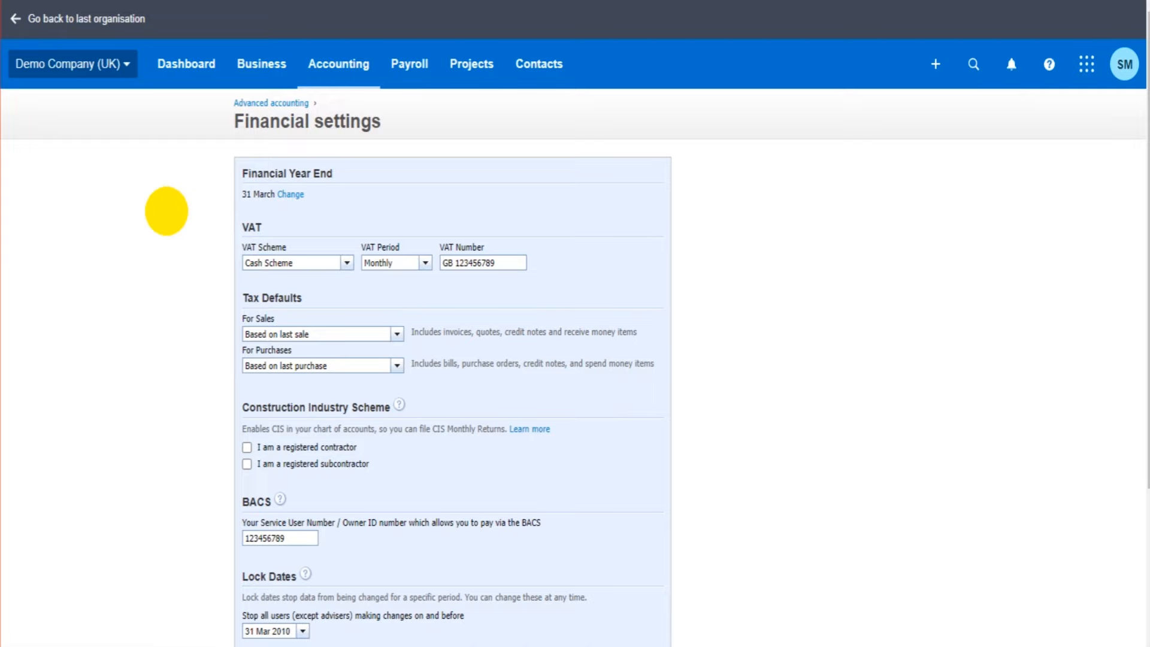
{"action": "mouse_move", "coordinate": [183, 220]}
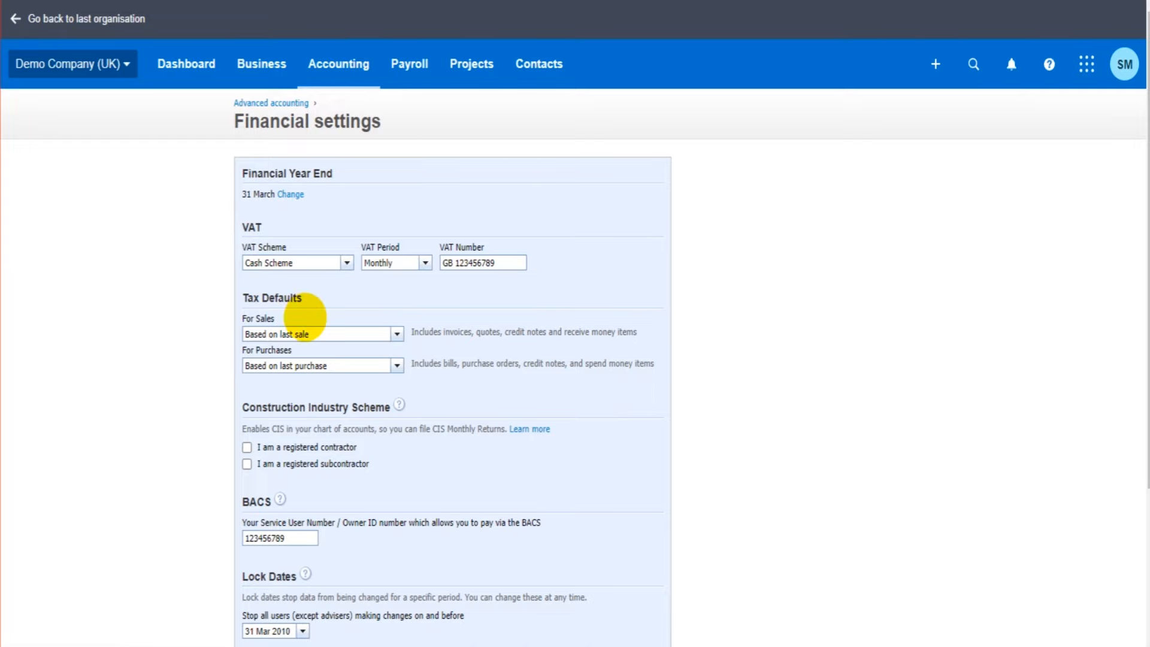
Save The Bookkeeping Master Ltd's financial settings and switch to the Dashboard
{"action": "scroll", "scroll_direction": "down", "scroll_amount": 3}
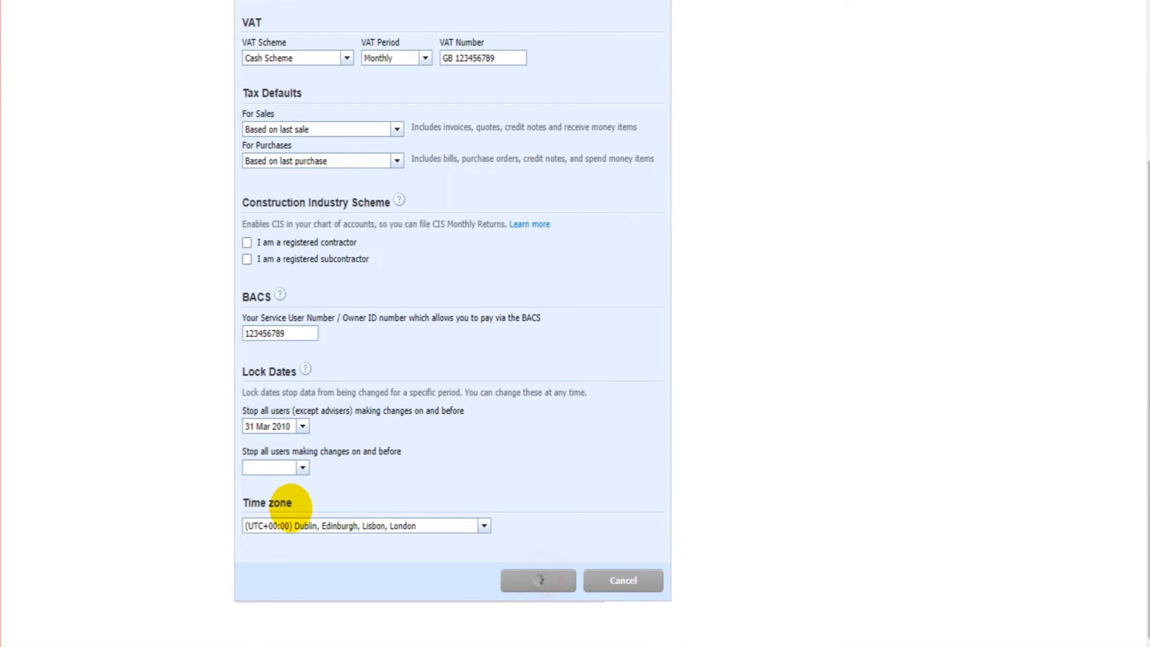
{"action": "left_click", "coordinate": [549, 581]}
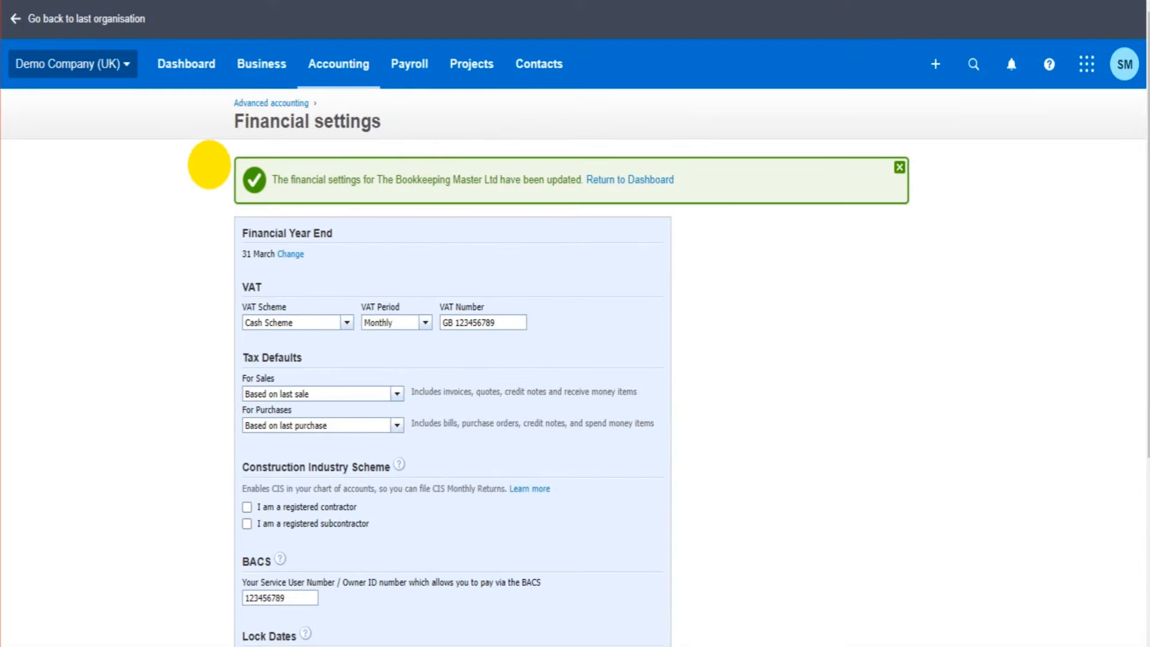
{"action": "left_click", "coordinate": [186, 64]}
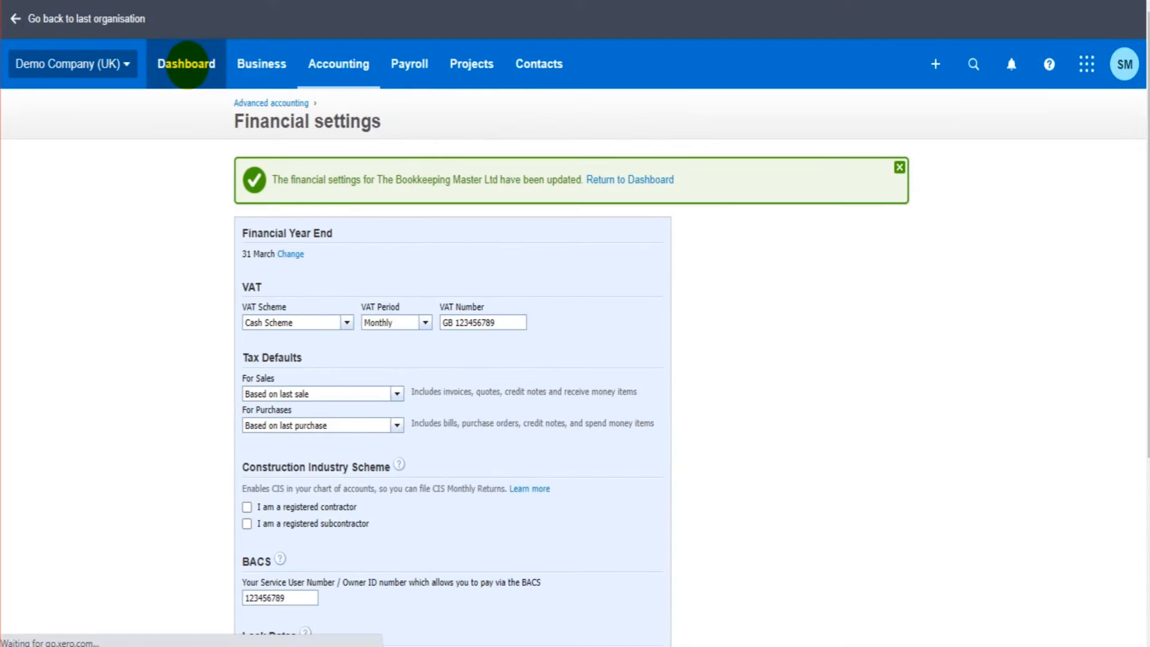
{"action": "left_click", "coordinate": [187, 64]}
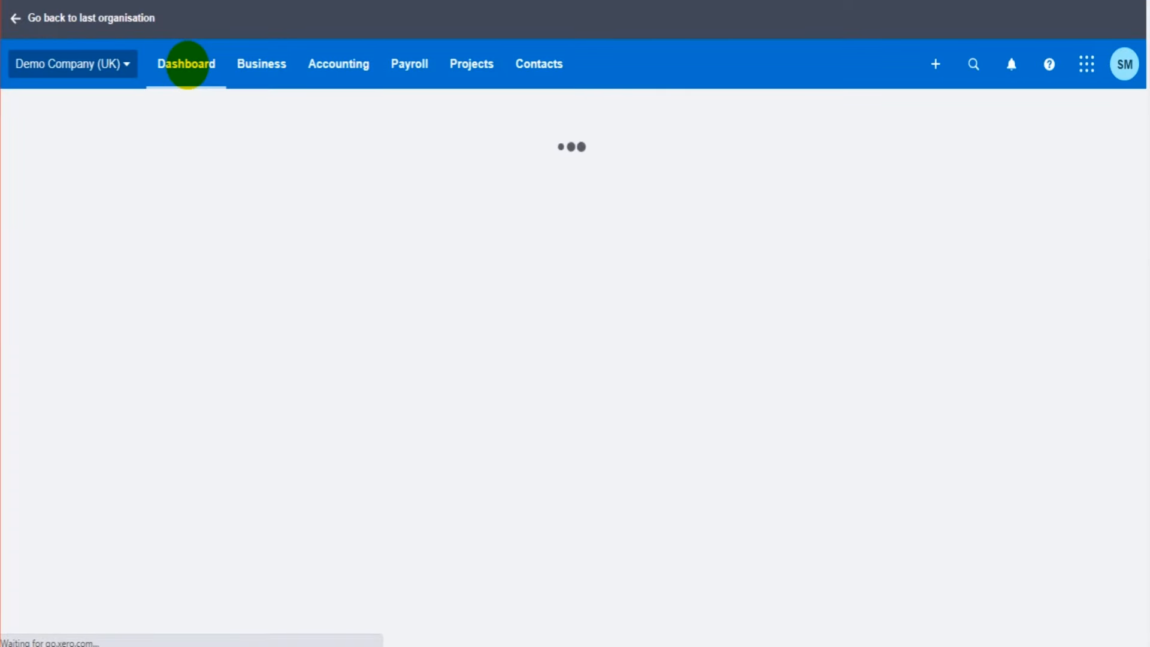